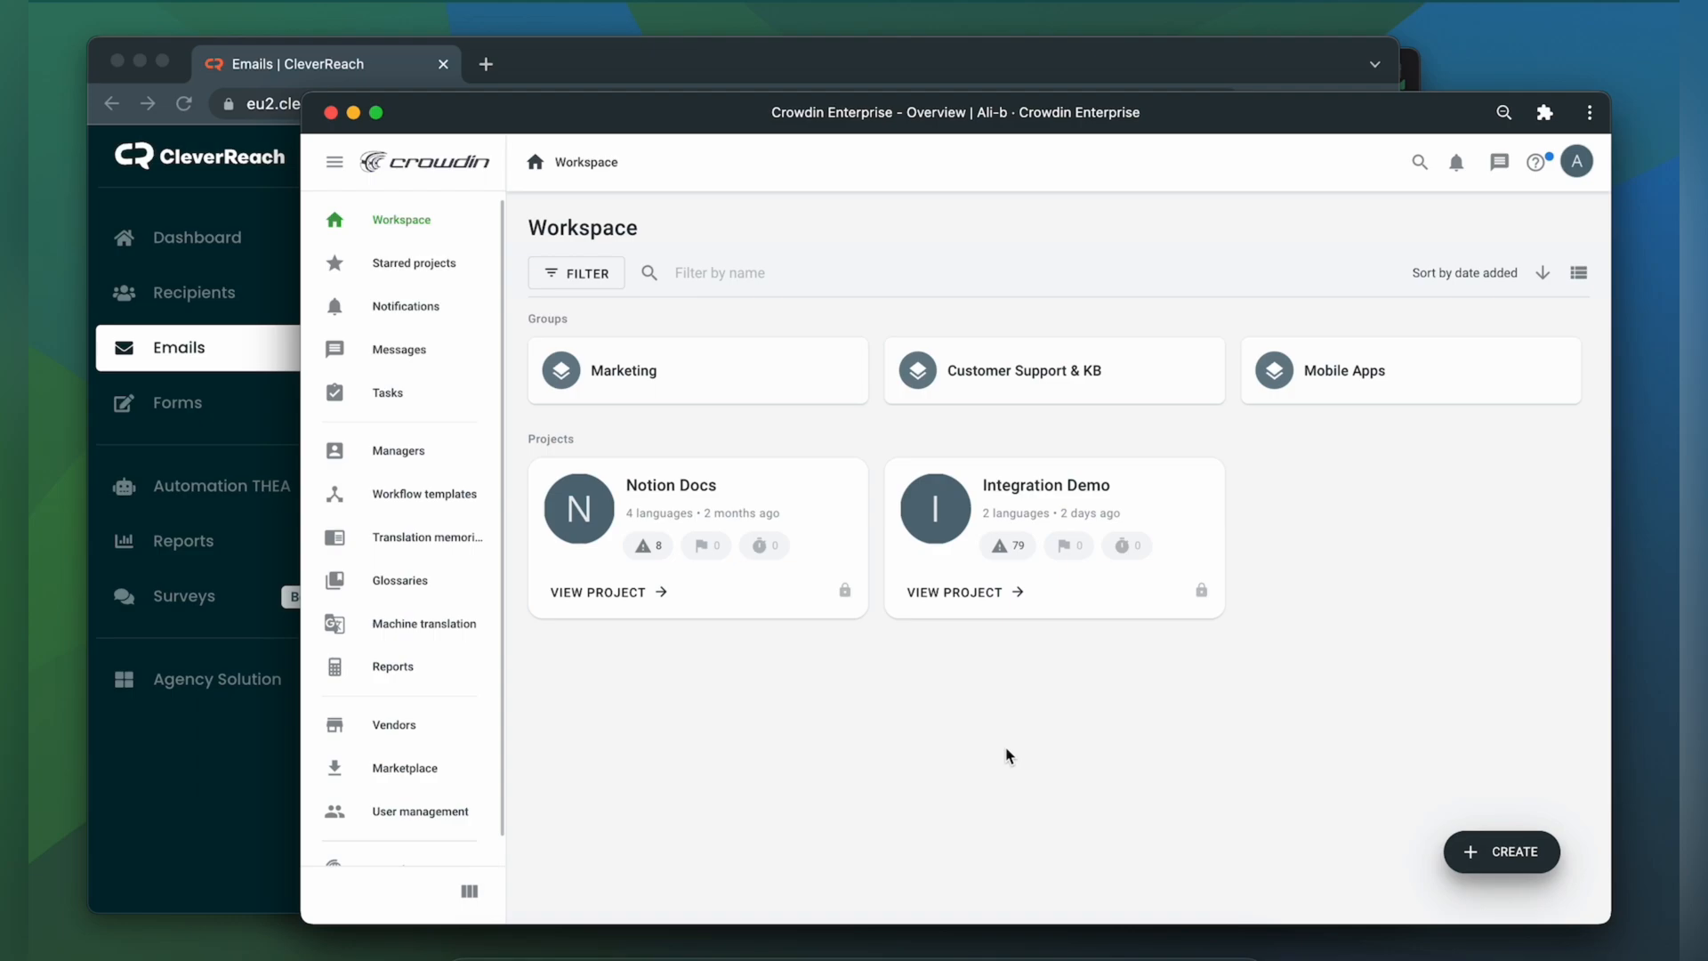
{"action": "mouse_move", "coordinate": [853, 613]}
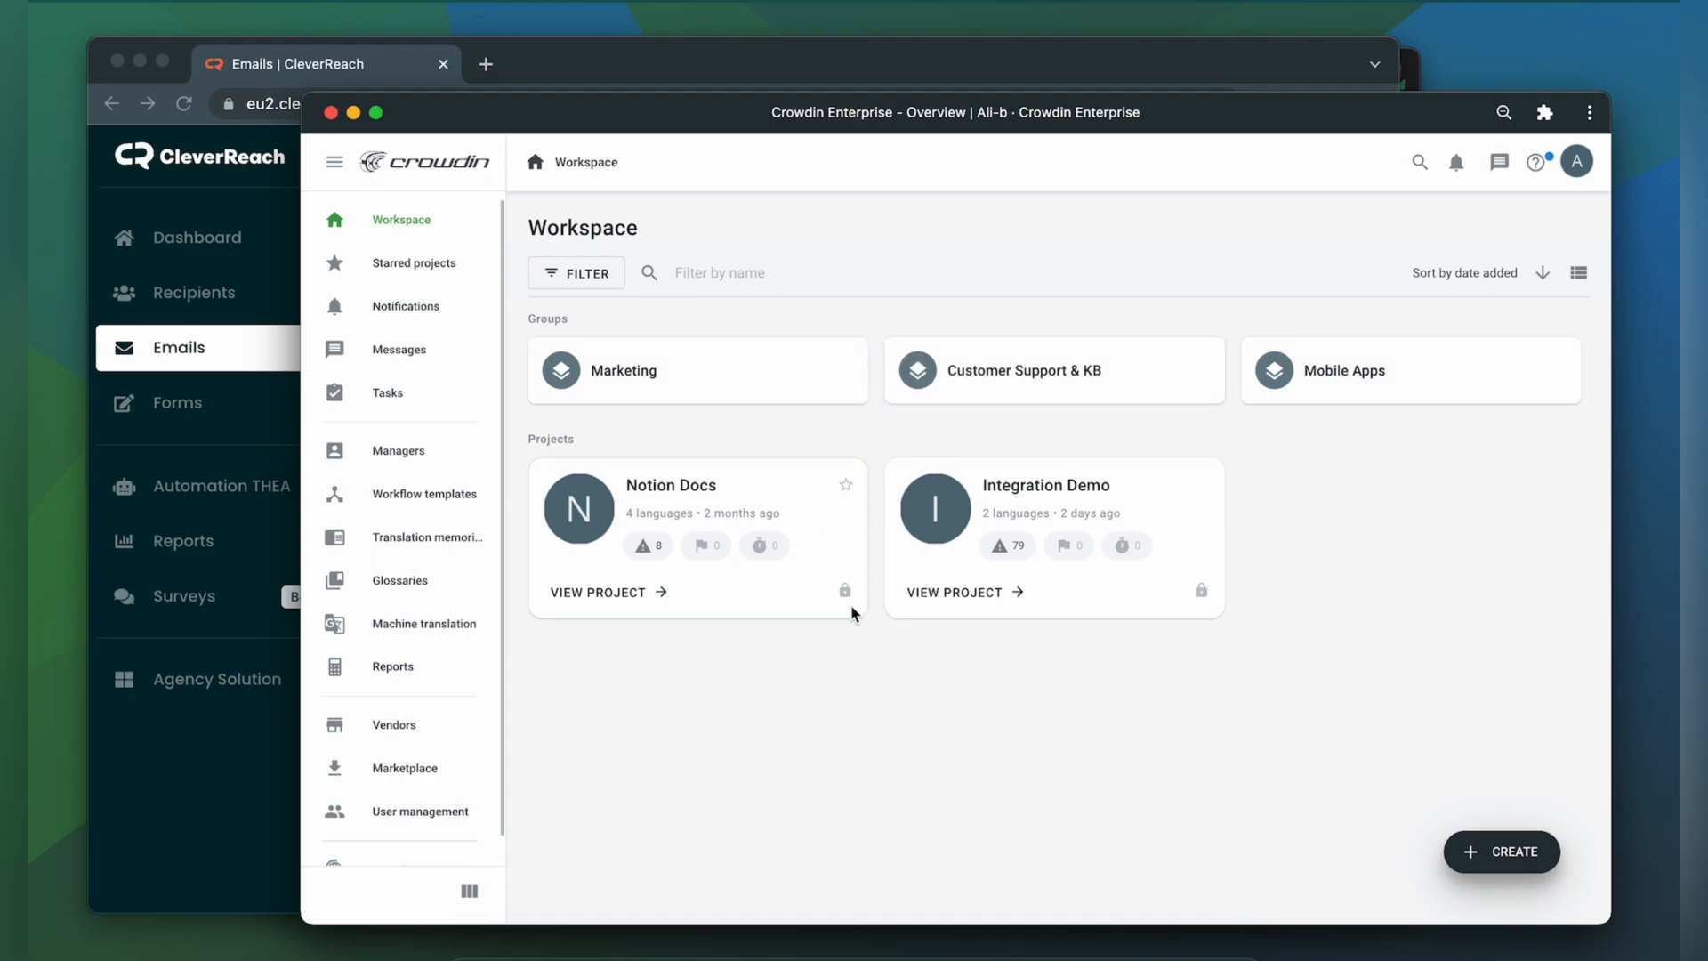
{"action": "mouse_move", "coordinate": [979, 719]}
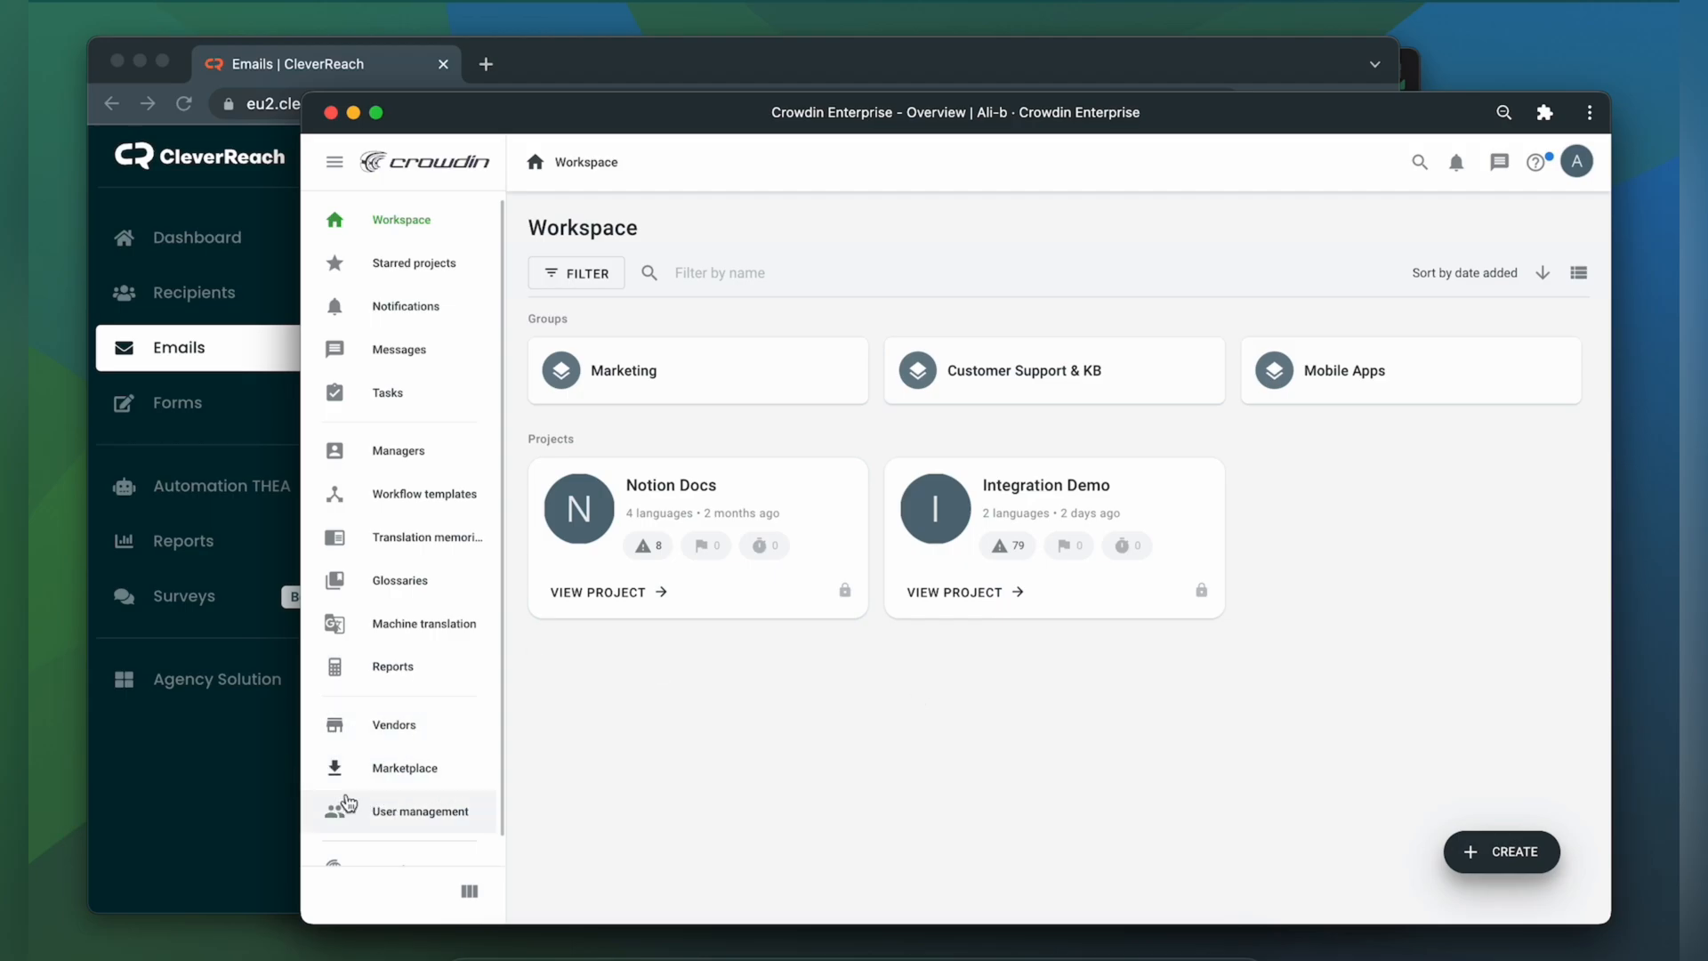
- Find the CleverReach app in the Marketplace by searching 'cl' and install it
{"action": "left_click", "coordinate": [404, 768]}
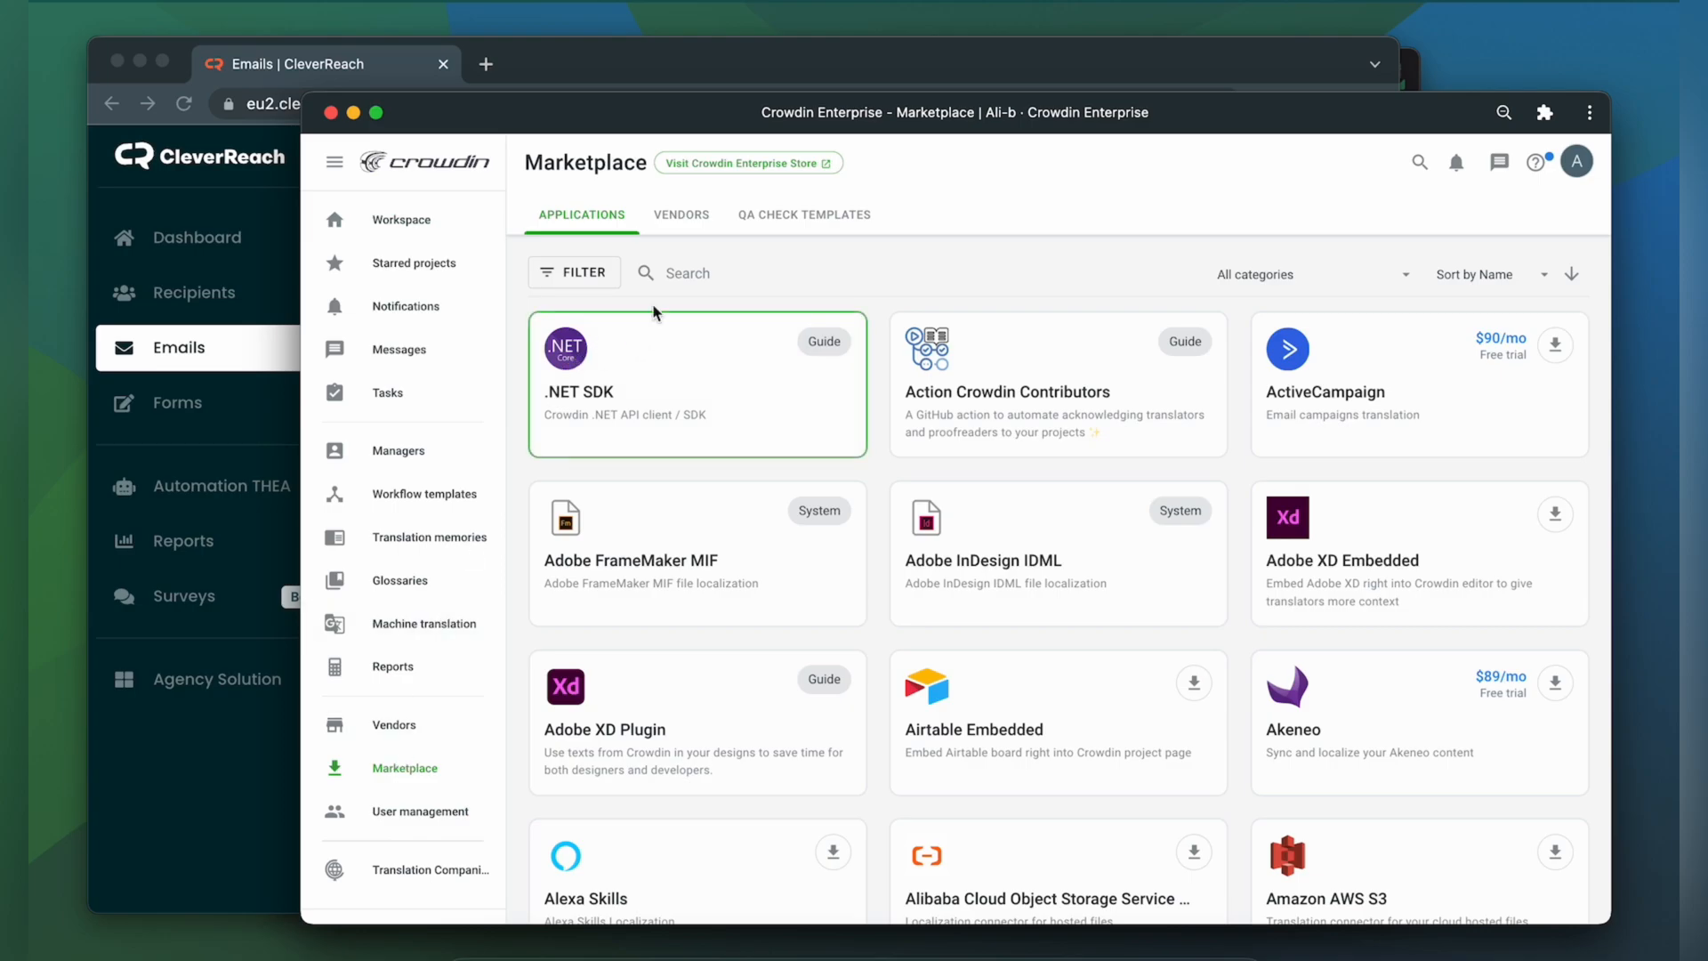
{"action": "type", "text": "clever"}
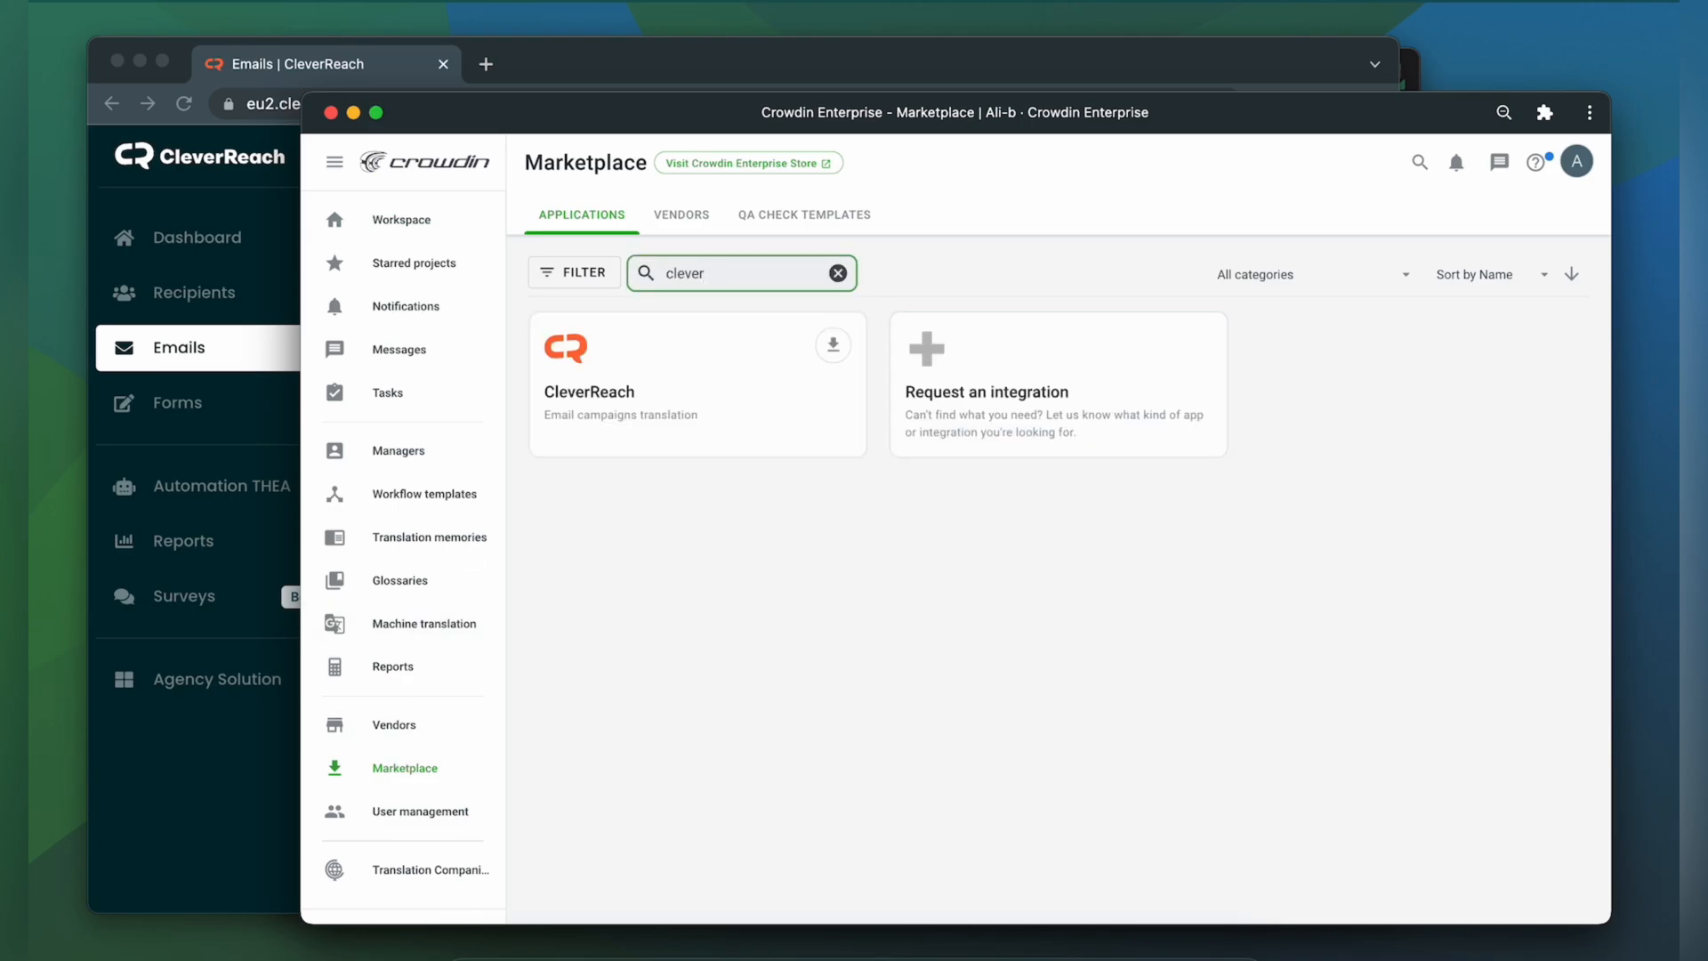
{"action": "left_click", "coordinate": [833, 344]}
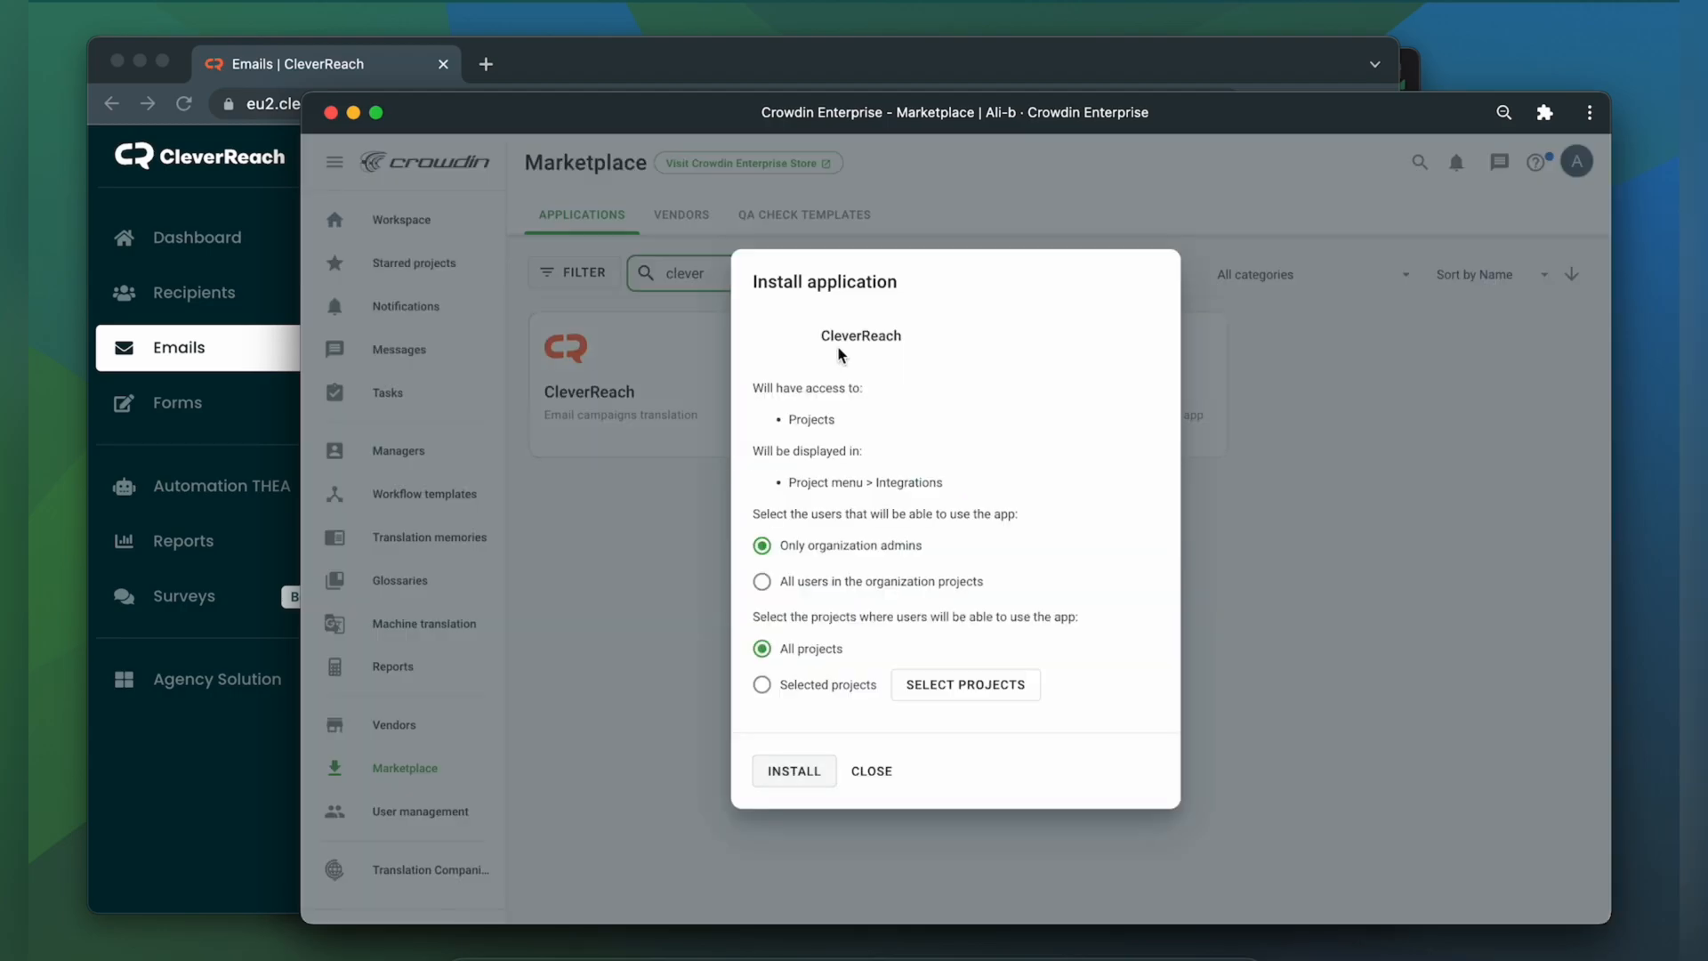
{"action": "left_click", "coordinate": [793, 770]}
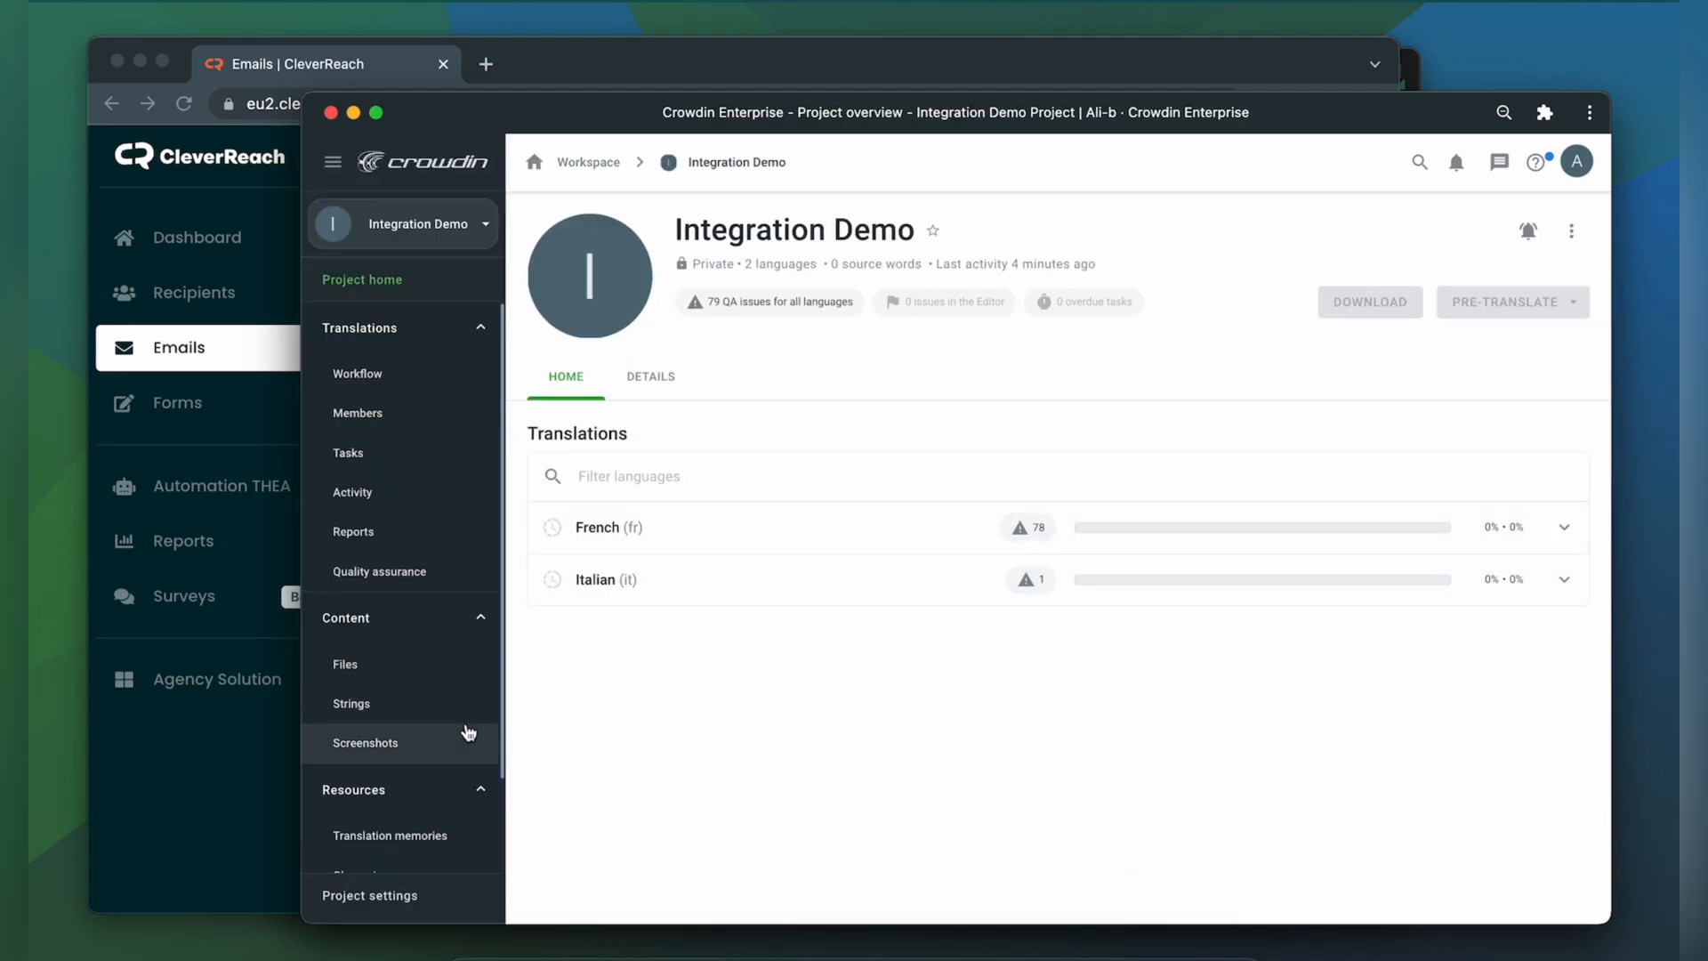
- Filter the Integration Demo project's integrations by 'cle' to locate CleverReach
{"action": "left_click", "coordinate": [357, 850]}
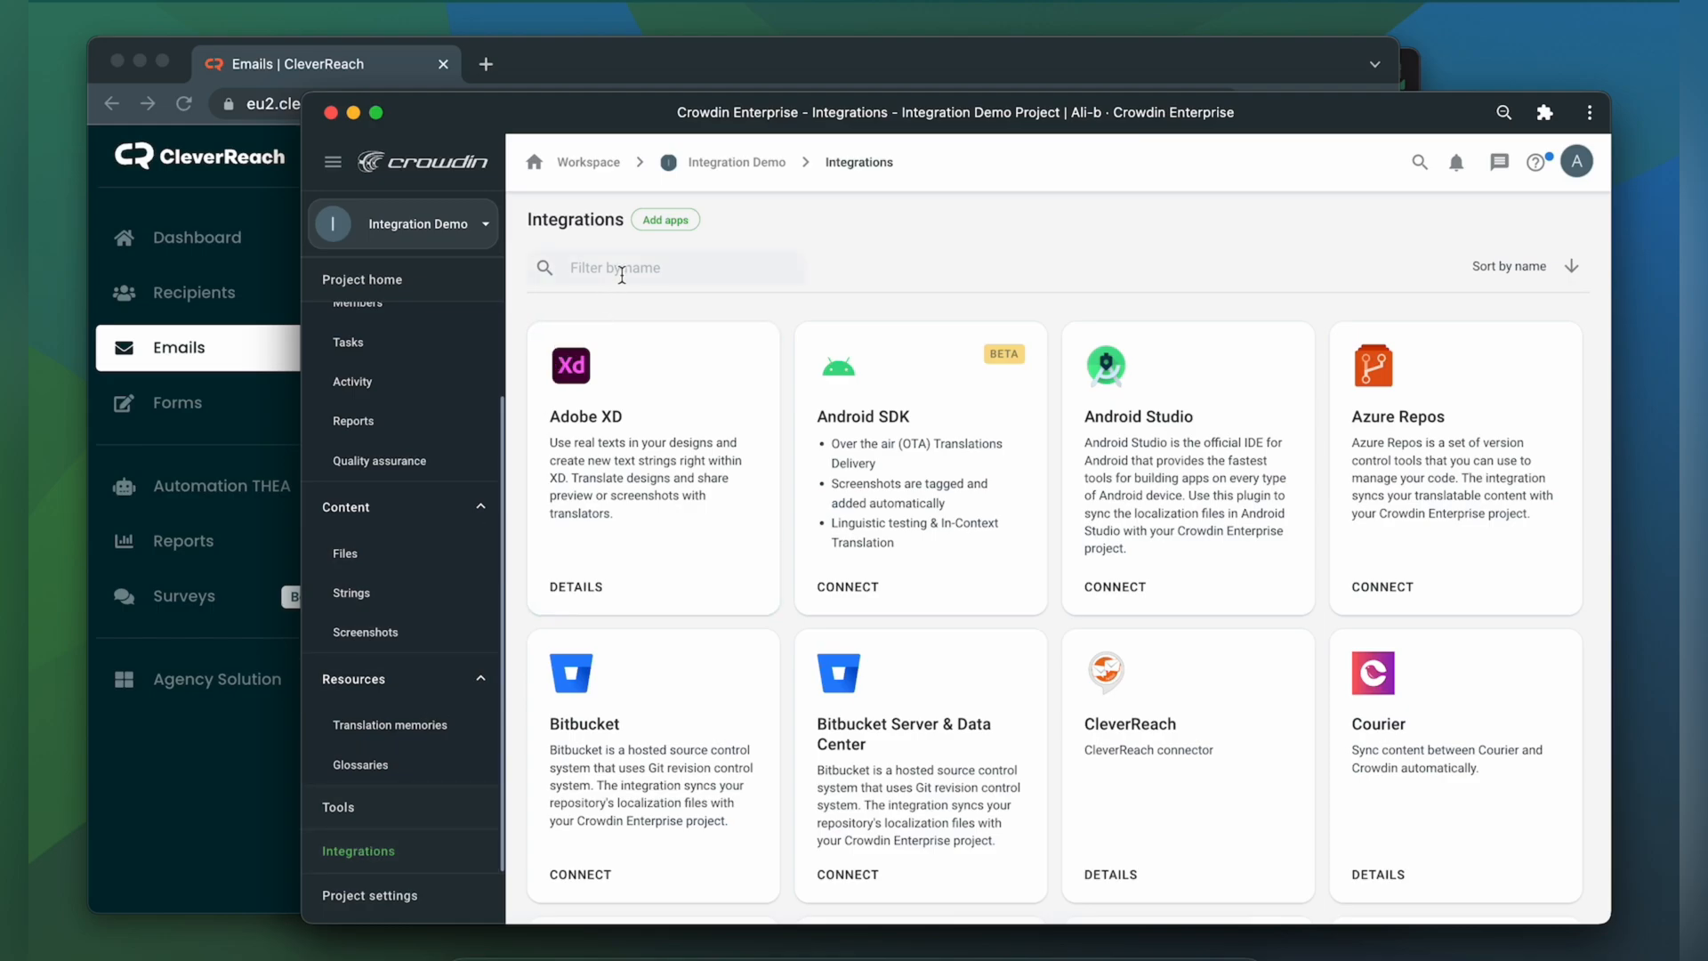
{"action": "type", "text": "cle"}
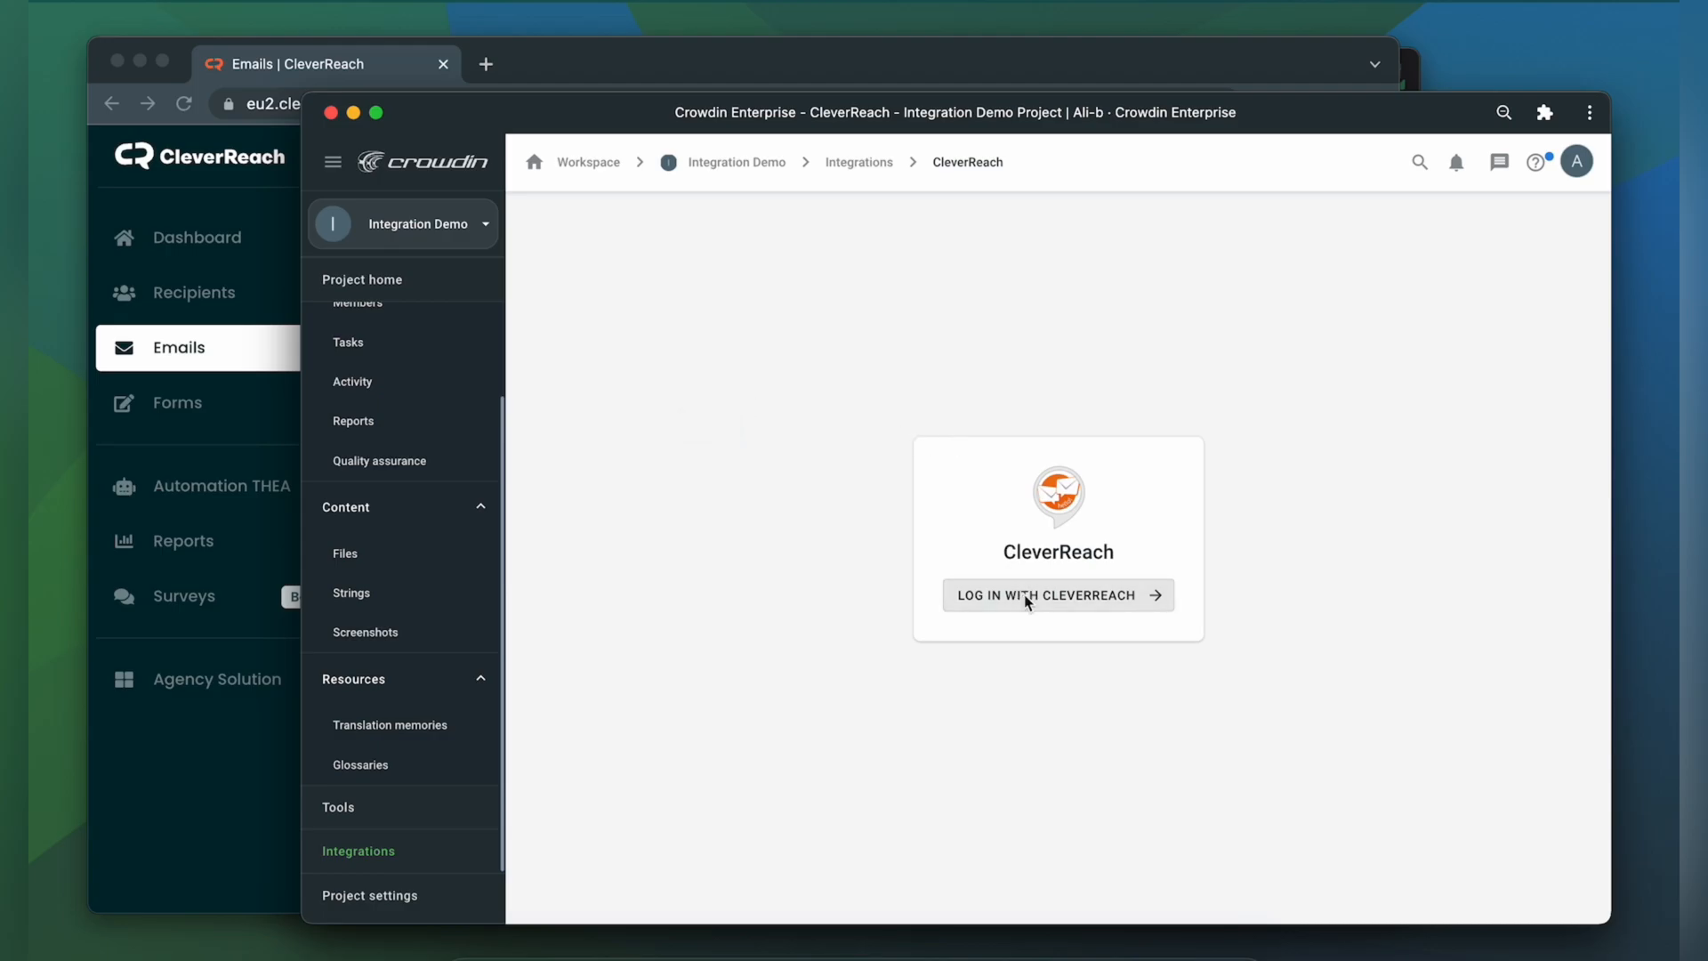
- Log in to CleverReach with the saved existing-account credentials and connect Crowdin
{"action": "left_click", "coordinate": [1046, 595]}
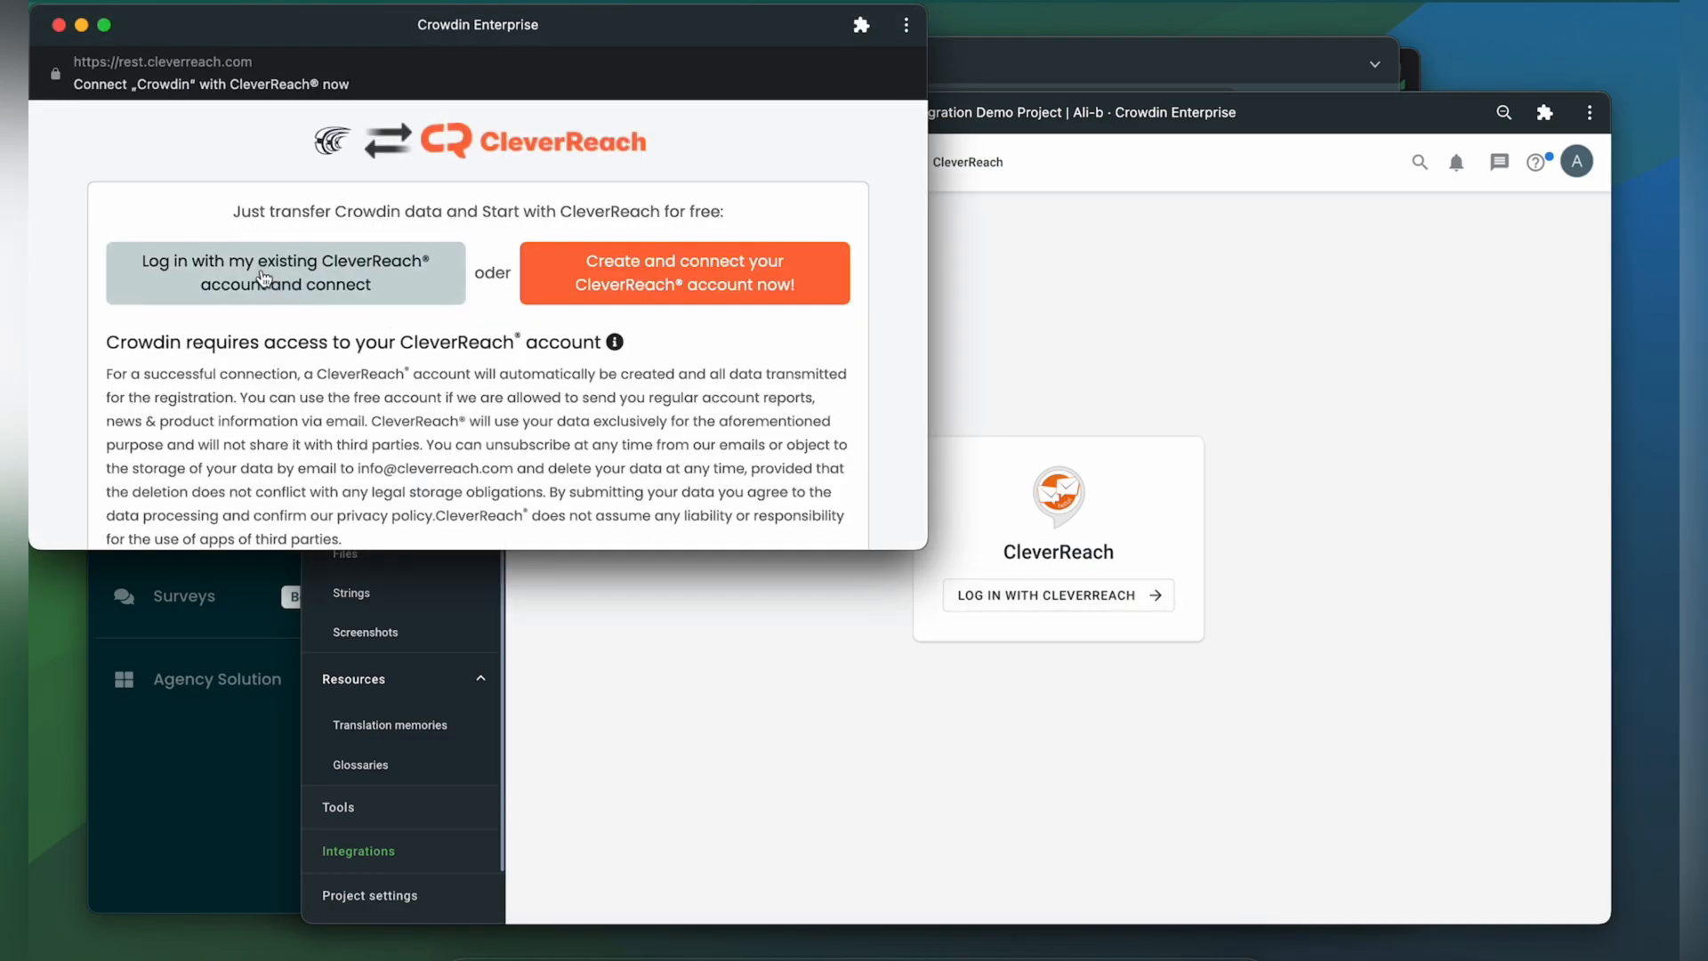
{"action": "left_click", "coordinate": [284, 272]}
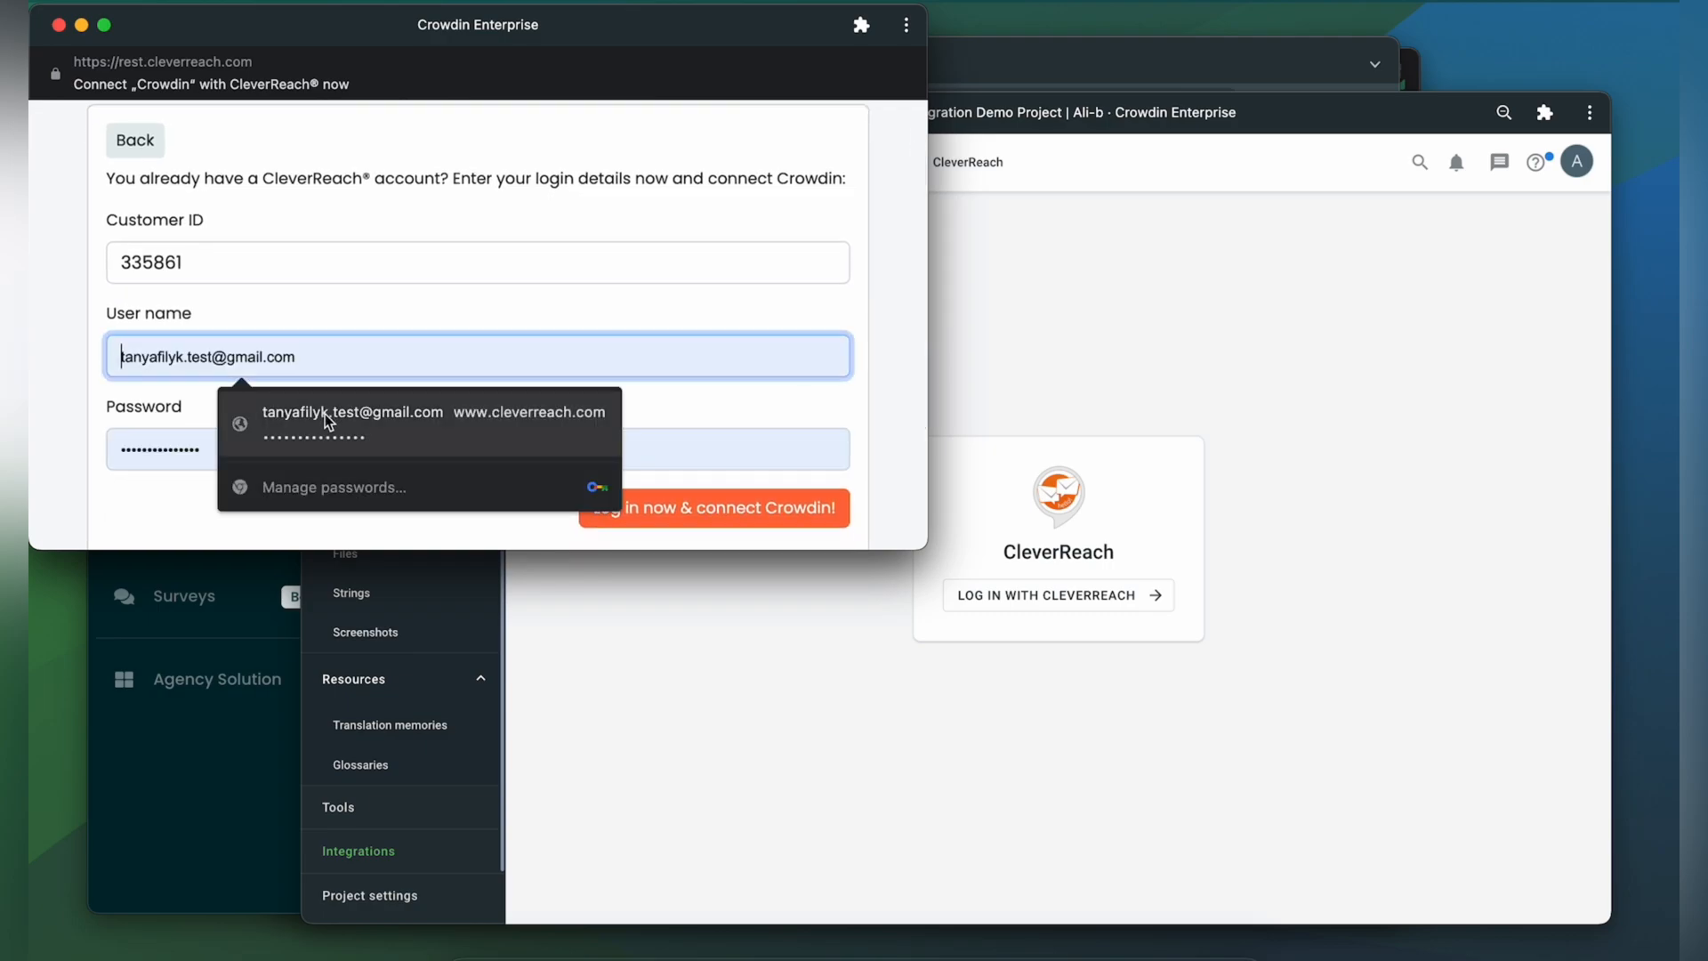
{"action": "left_click", "coordinate": [522, 497]}
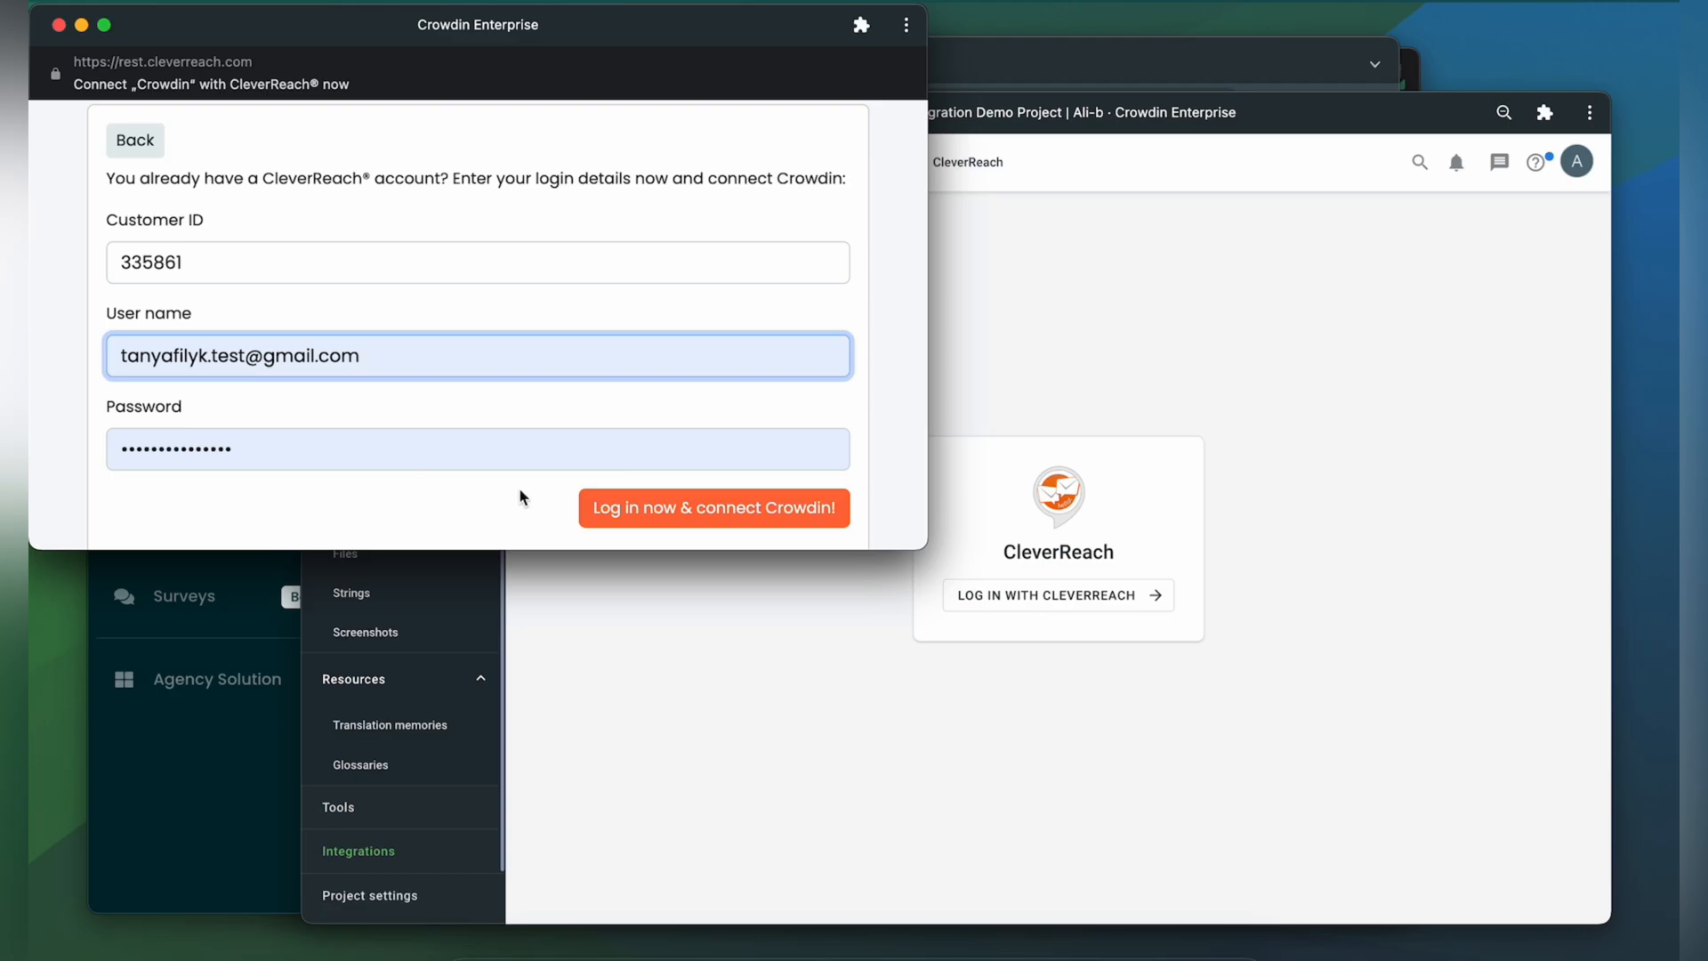
{"action": "mouse_move", "coordinate": [470, 490]}
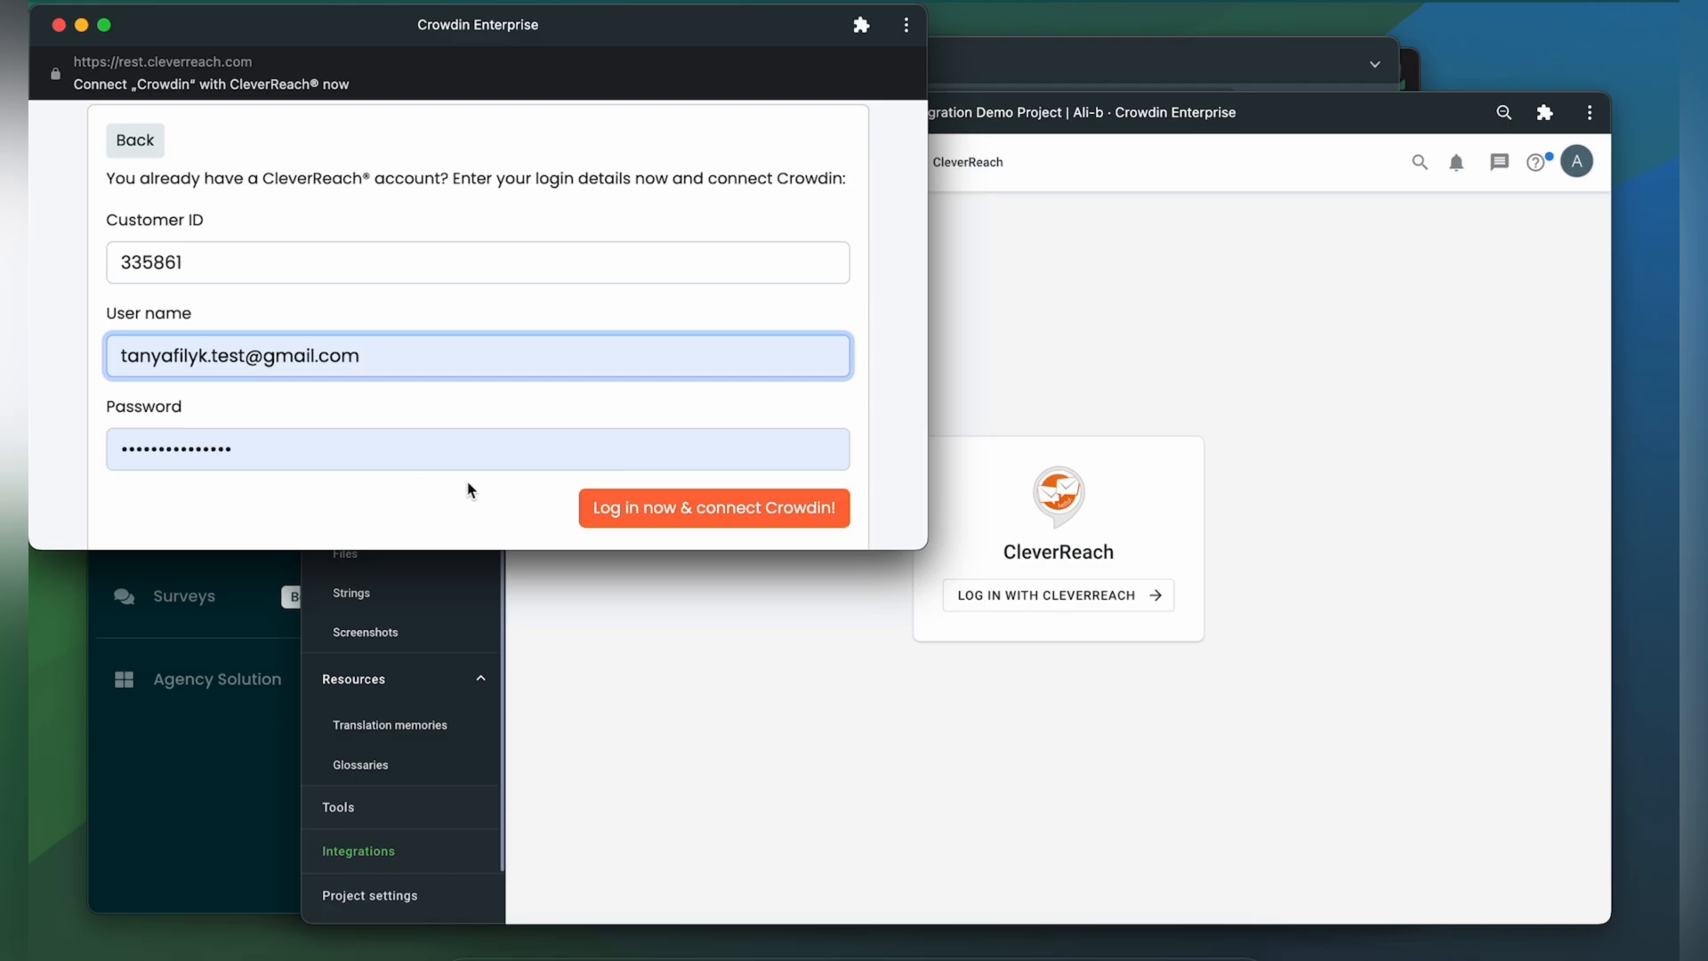
{"action": "left_click", "coordinate": [714, 508]}
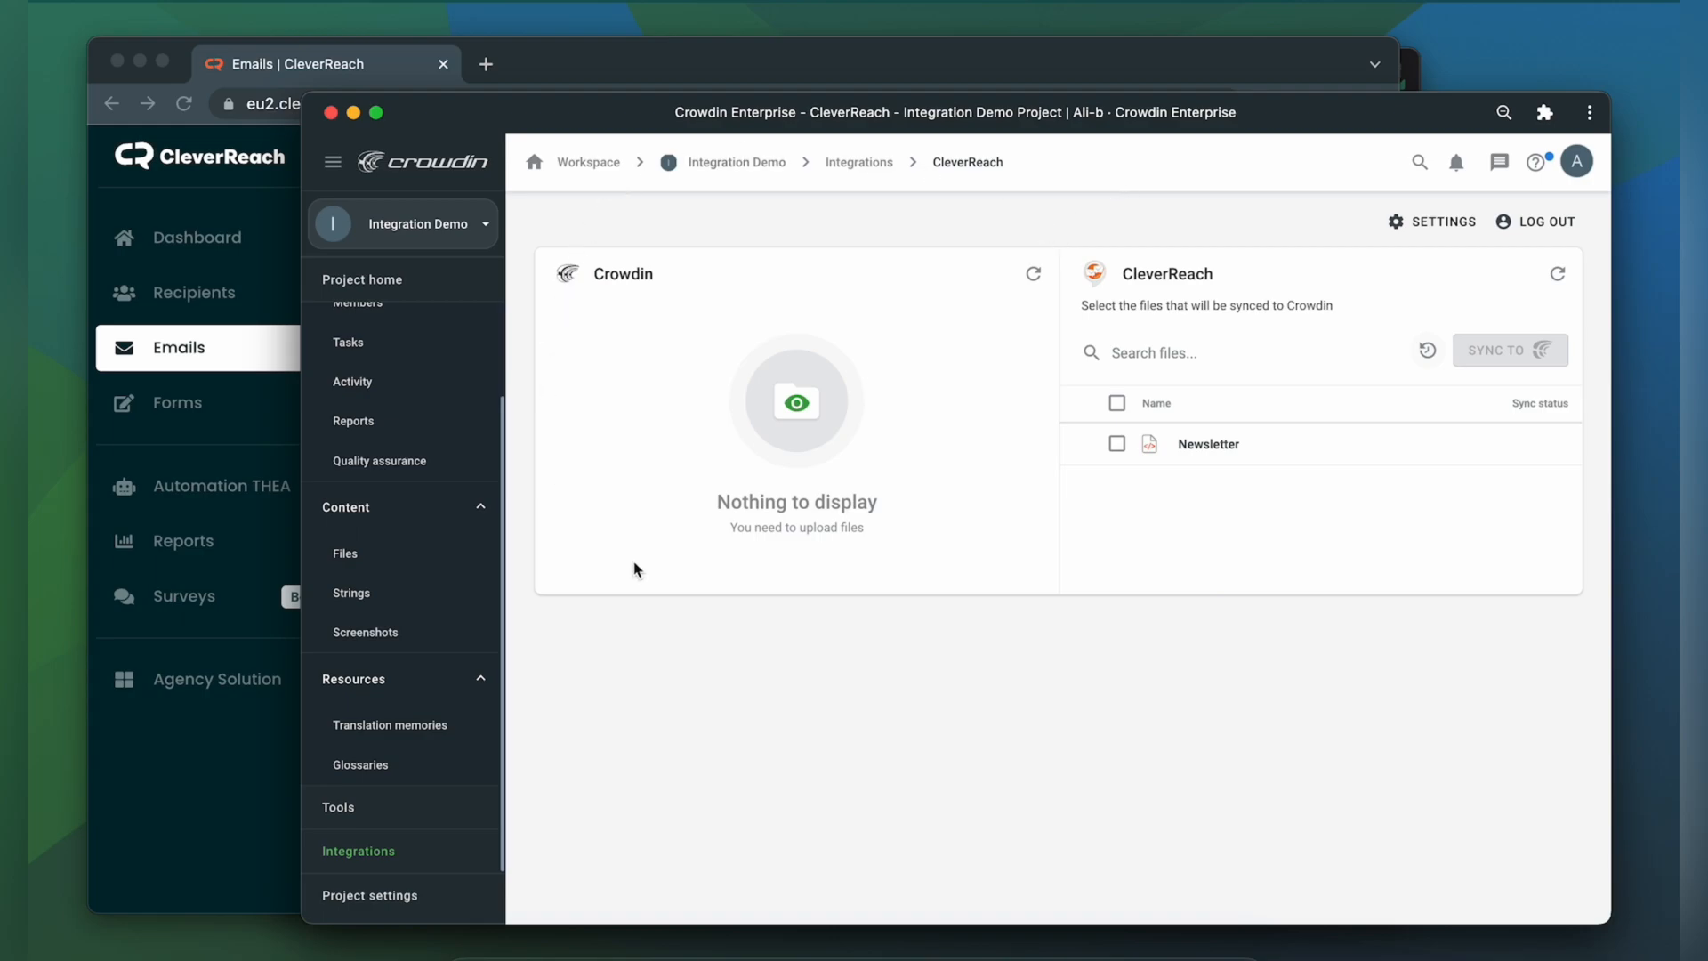
{"action": "mouse_move", "coordinate": [923, 526]}
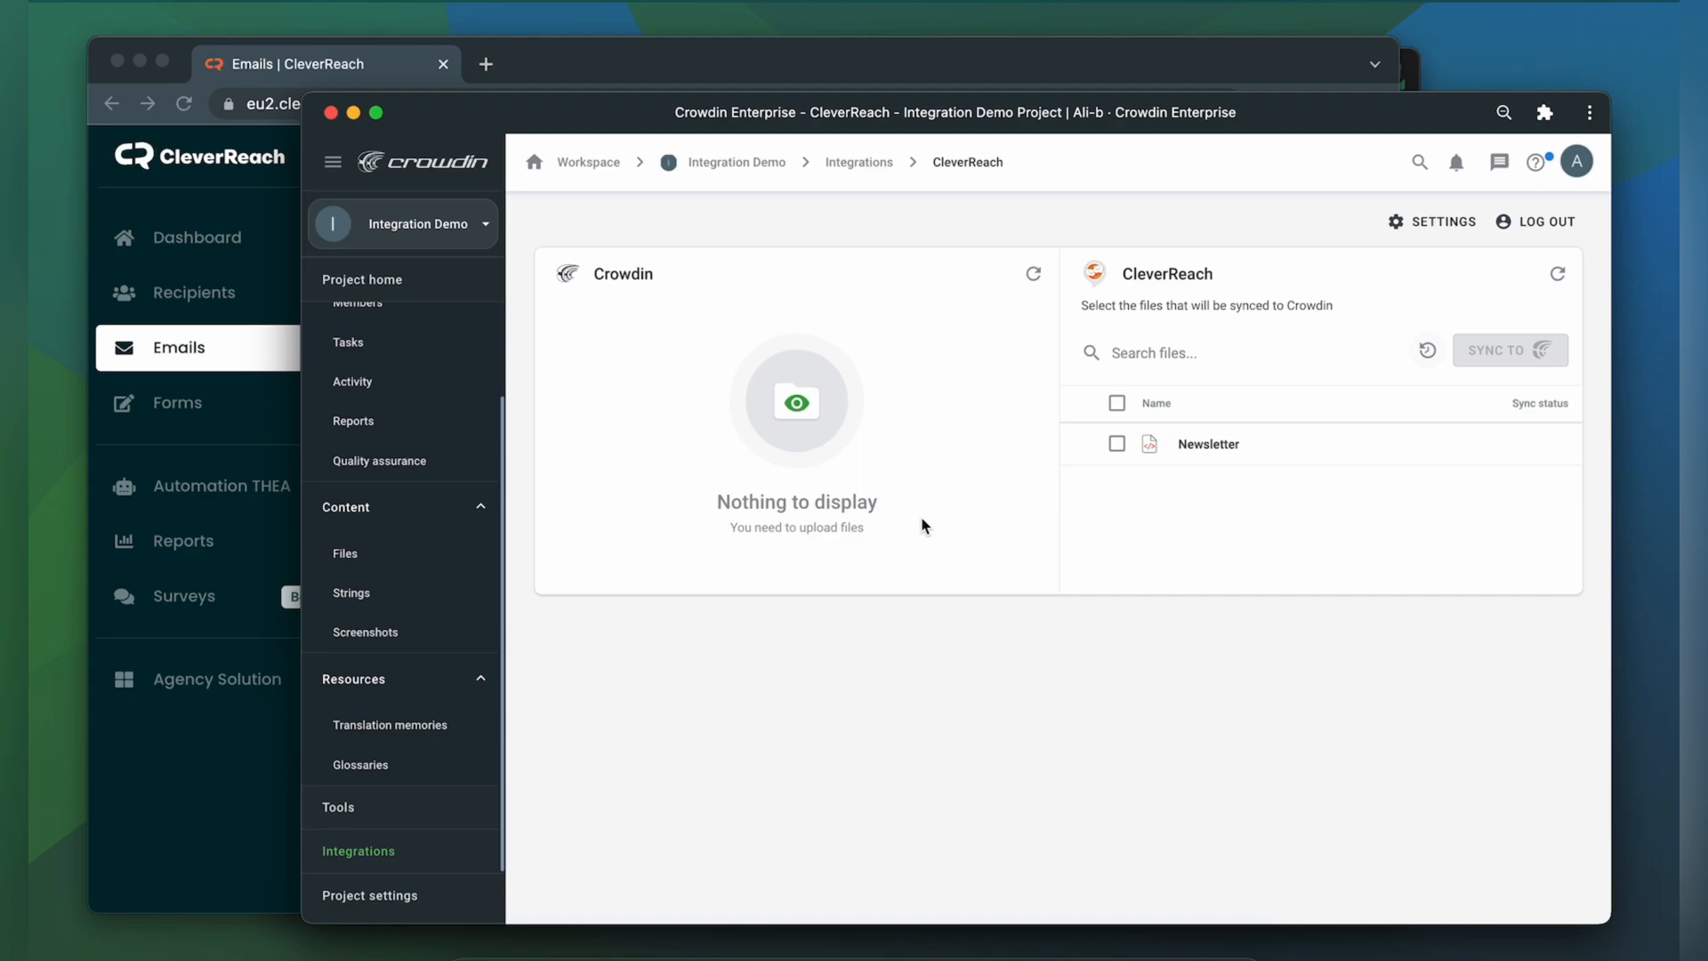
- Sync the Newsletter email into Crowdin and expand it to show its language versions
{"action": "left_click", "coordinate": [1116, 444]}
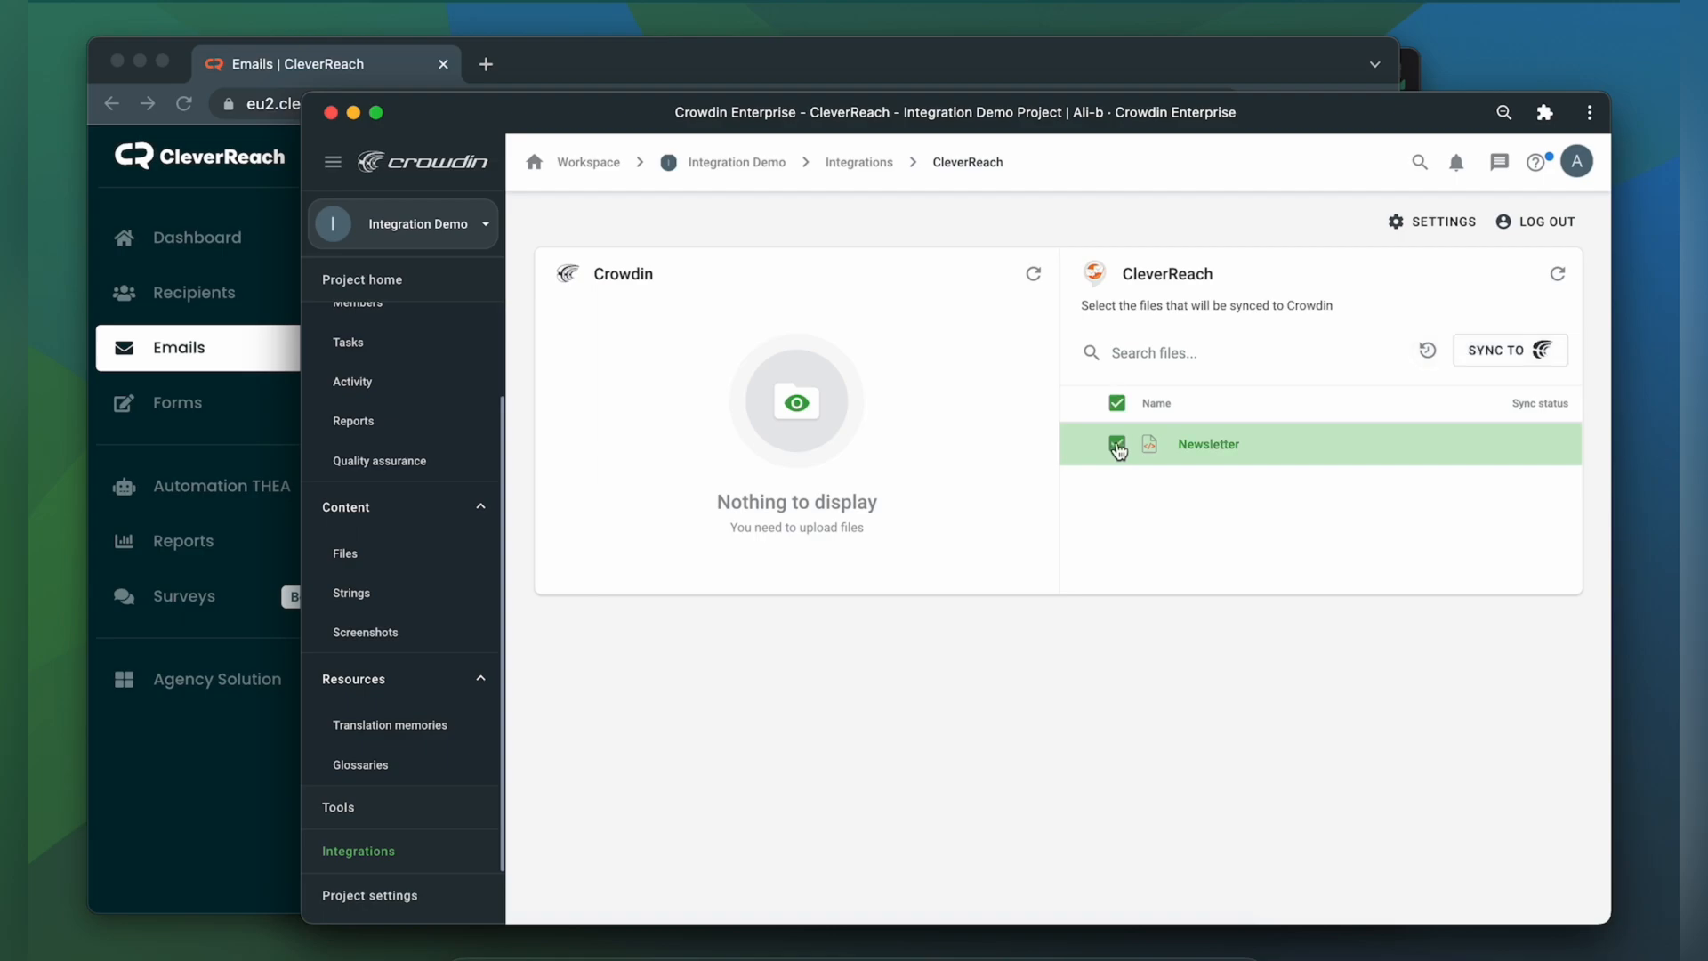
{"action": "left_click", "coordinate": [1509, 349]}
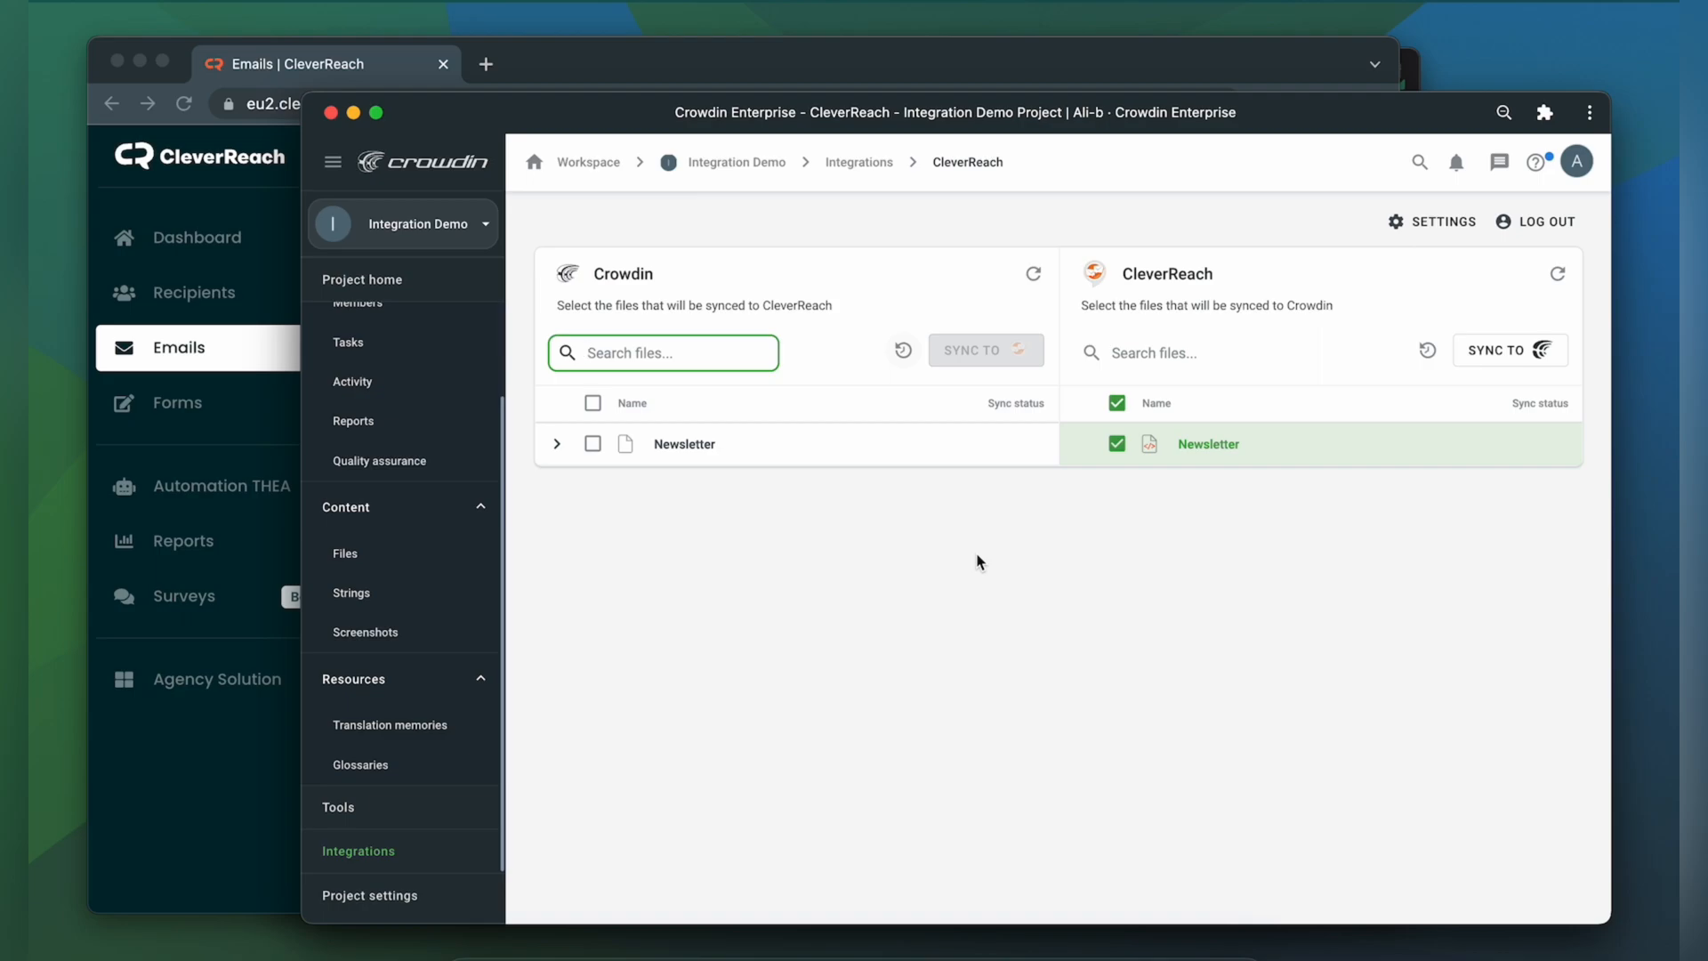
{"action": "mouse_move", "coordinate": [744, 609]}
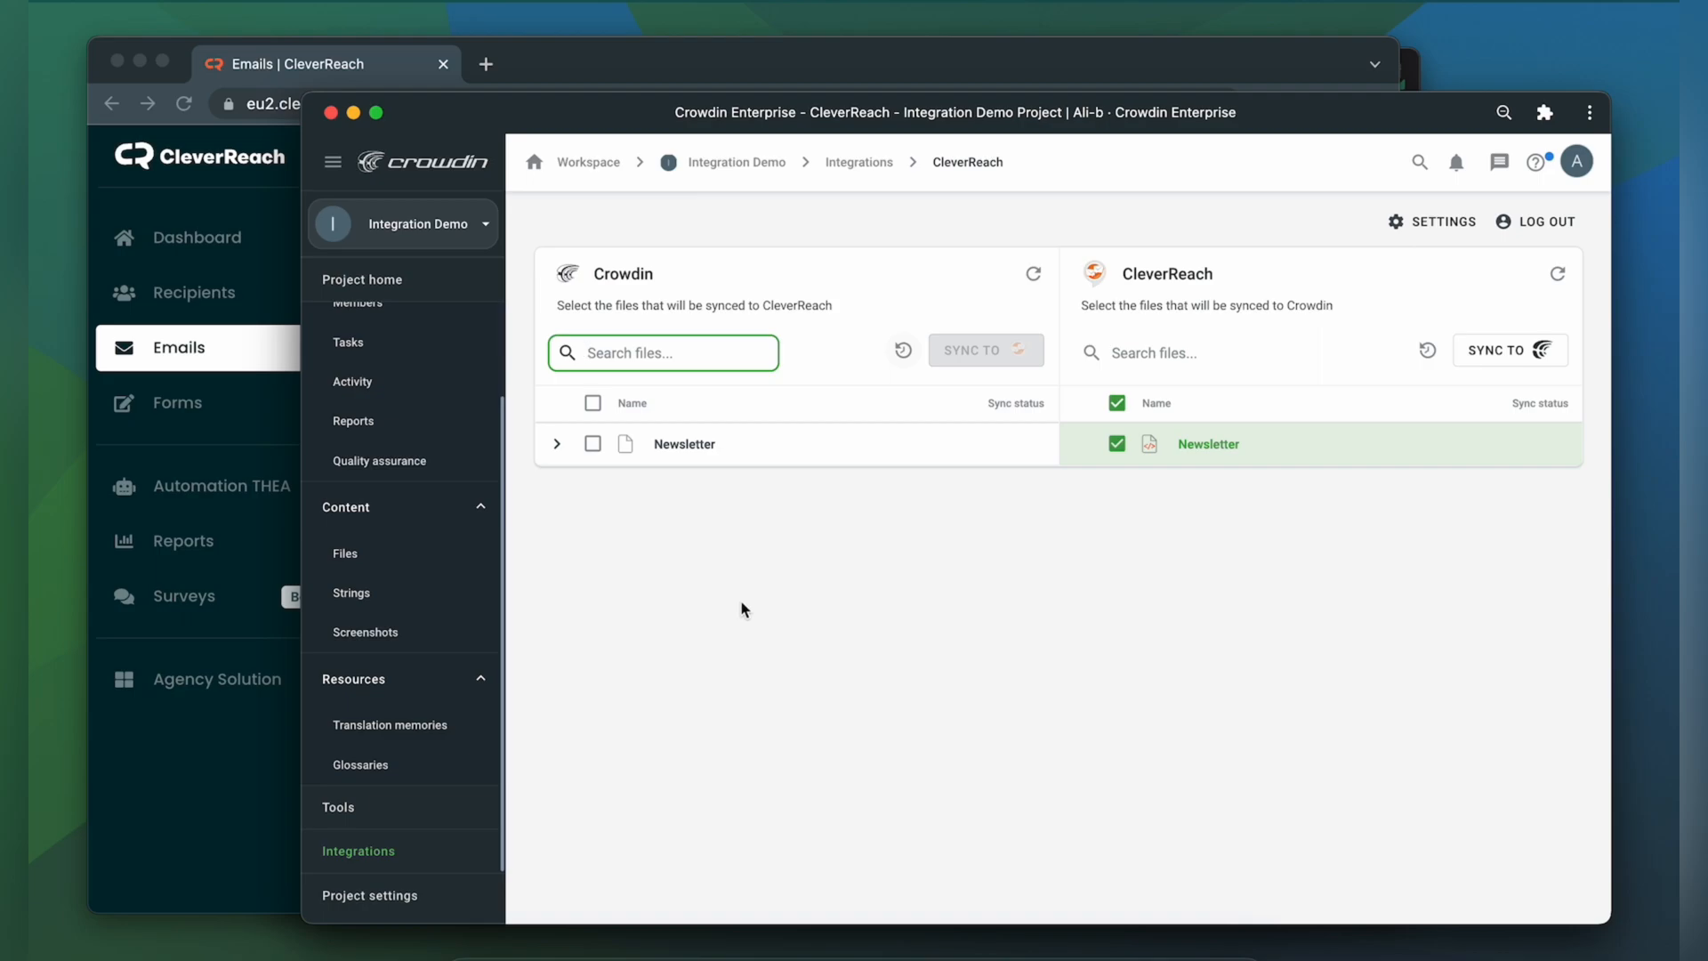
{"action": "left_click", "coordinate": [557, 444]}
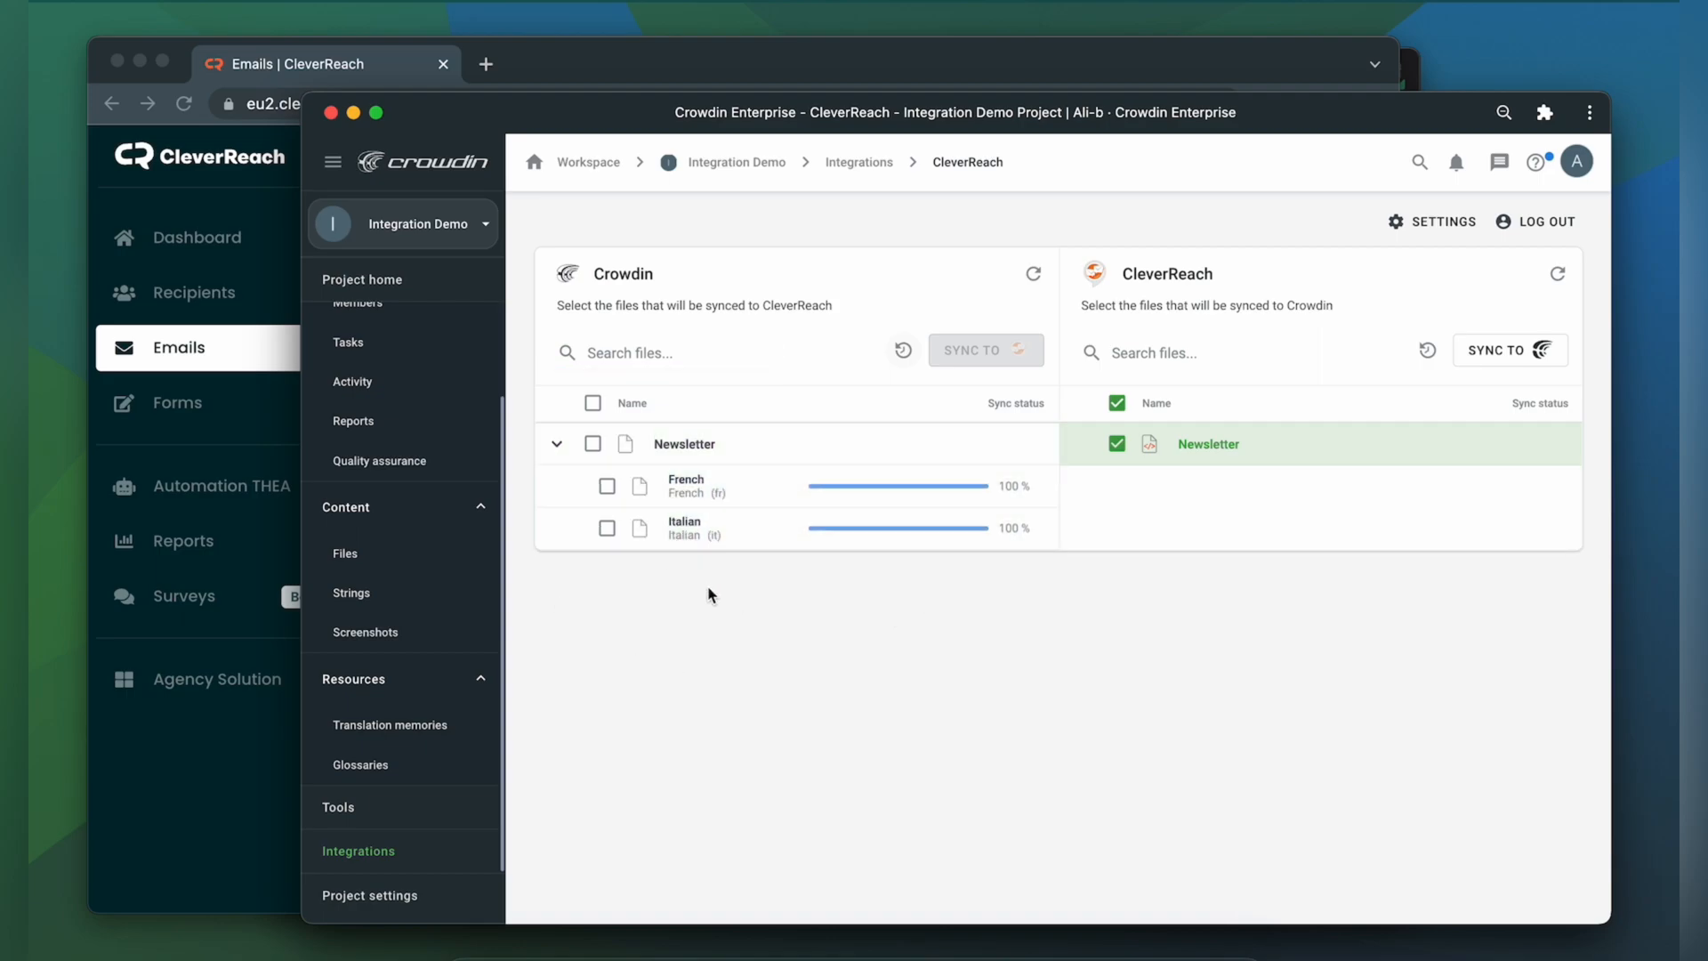
- From Project home, open the French Newsletter translation and scroll through the text
{"action": "left_click", "coordinate": [362, 280]}
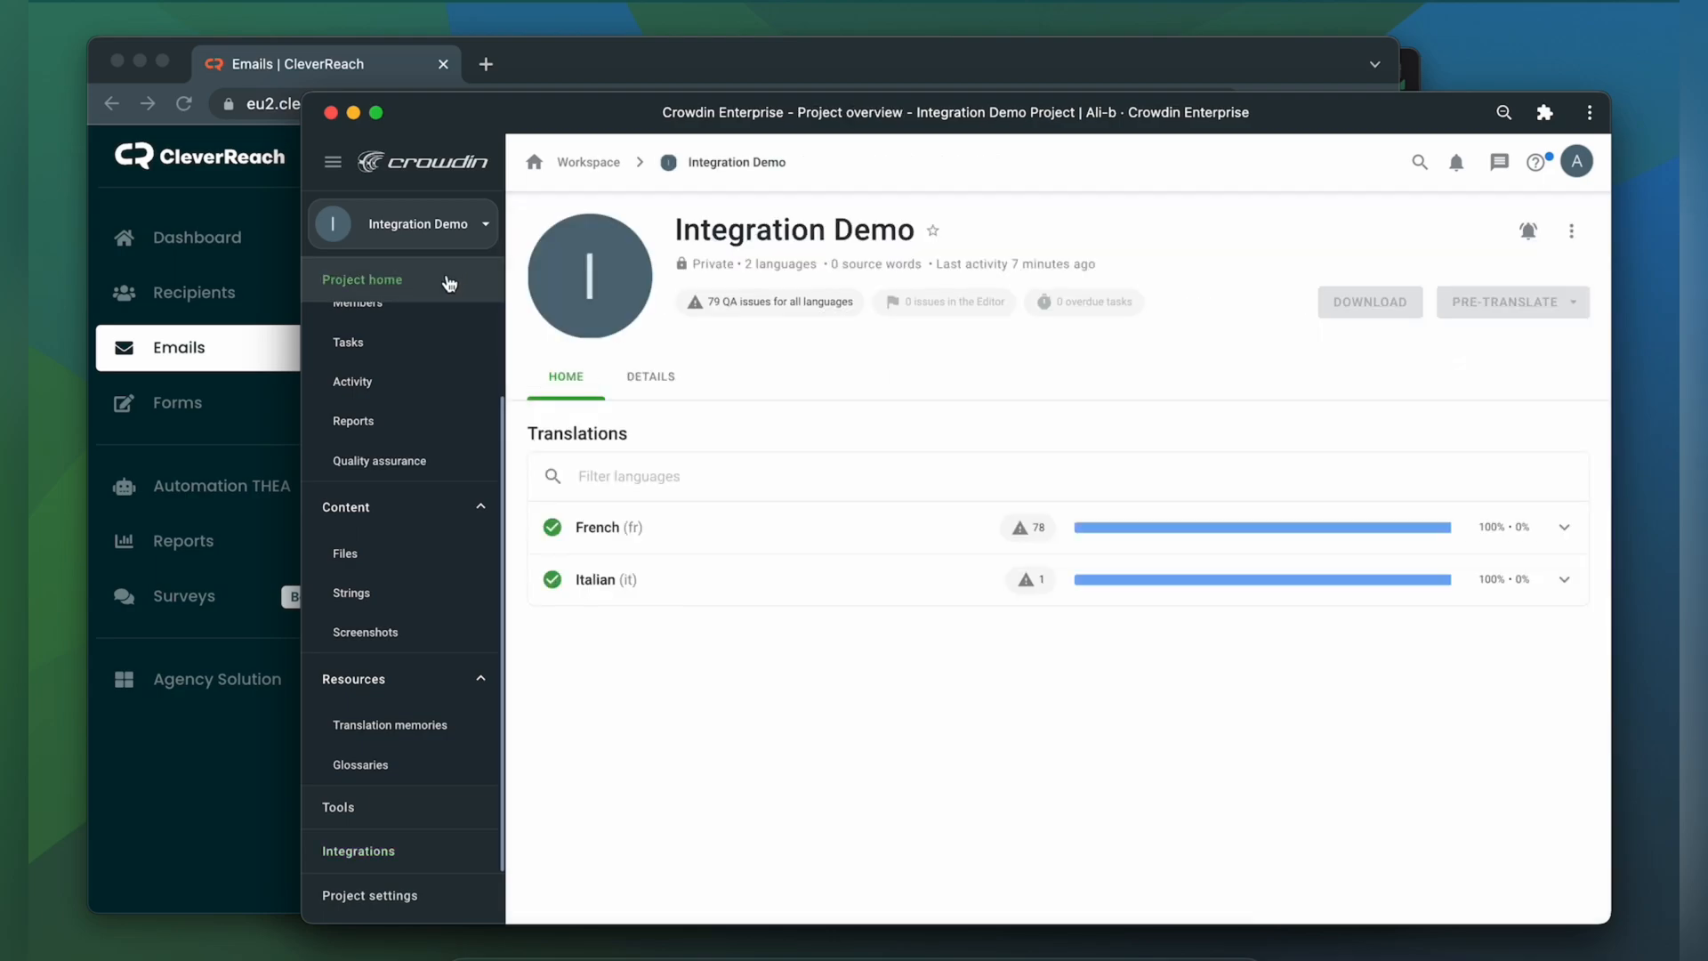
{"action": "left_click", "coordinate": [608, 528]}
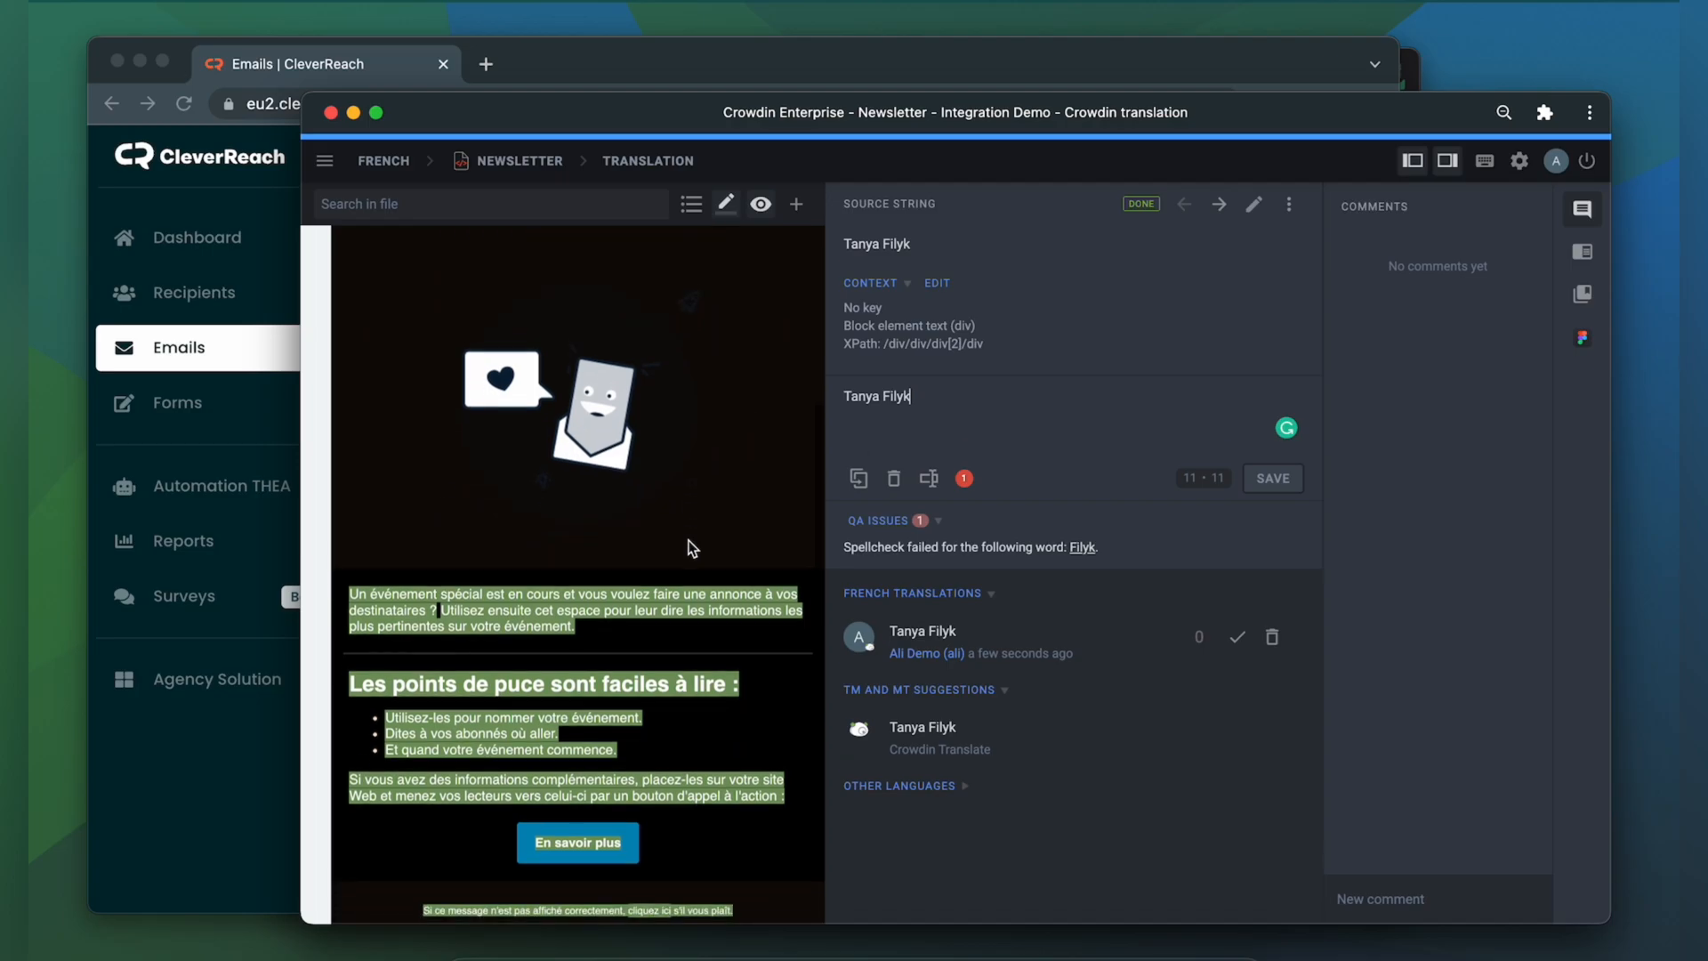
{"action": "scroll", "scroll_direction": "down", "scroll_amount": 3}
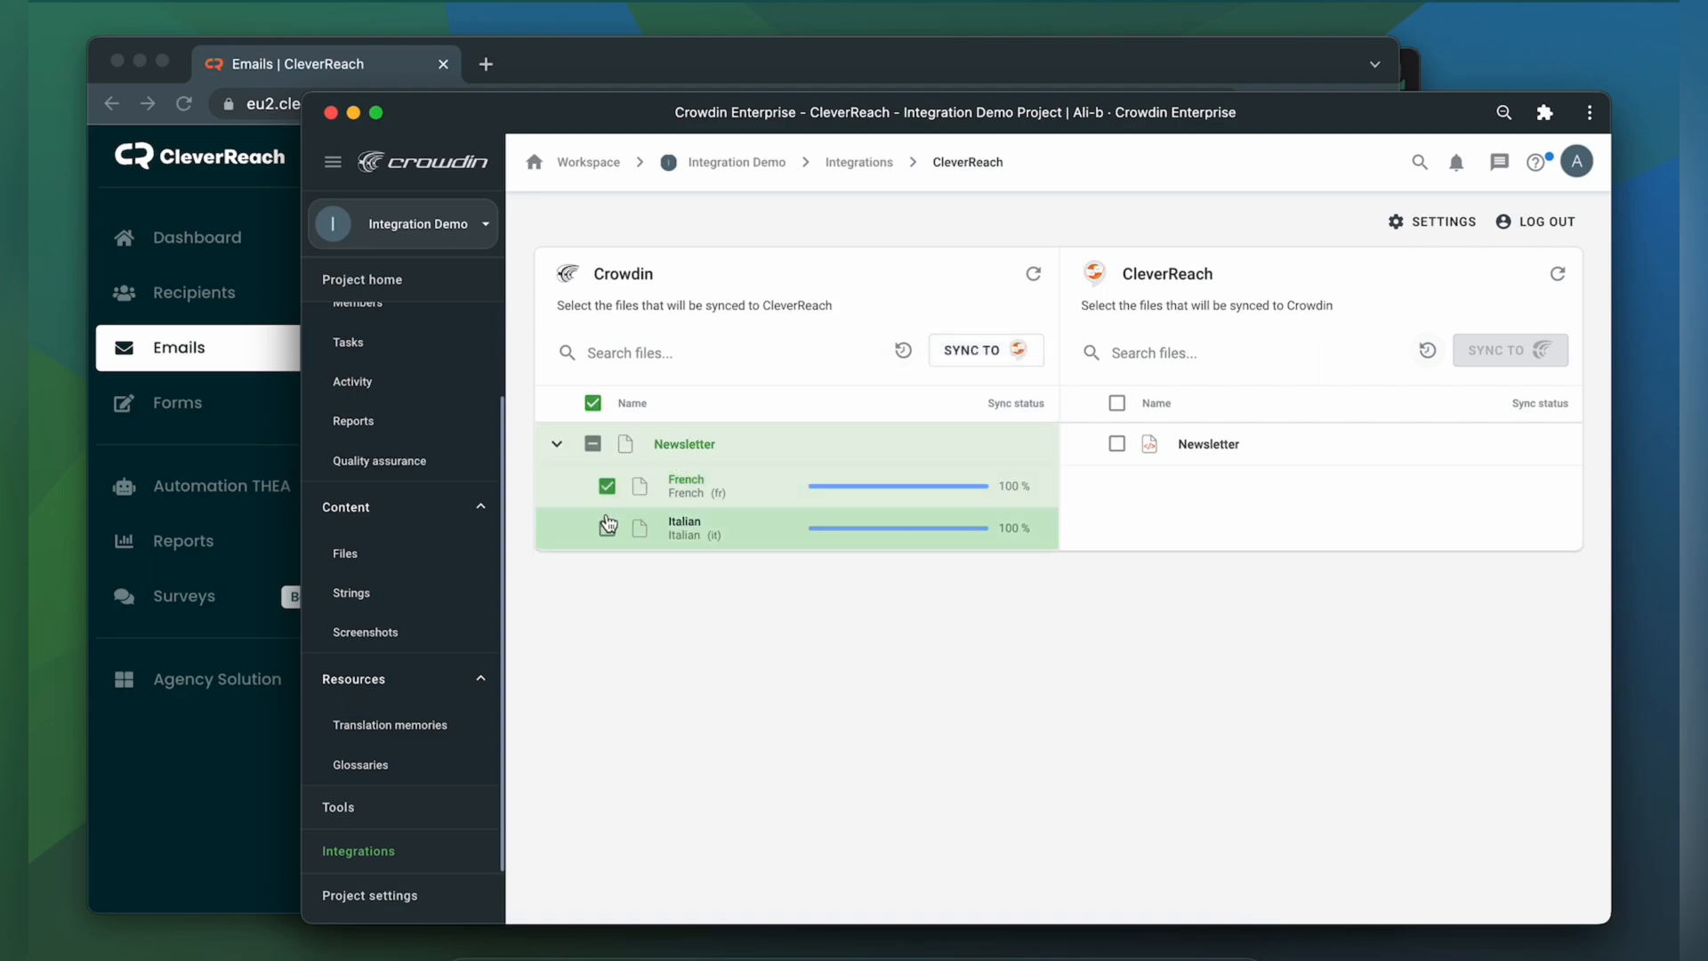
- Include the Italian Newsletter translation in the sync to CleverReach
{"action": "left_click", "coordinate": [607, 527]}
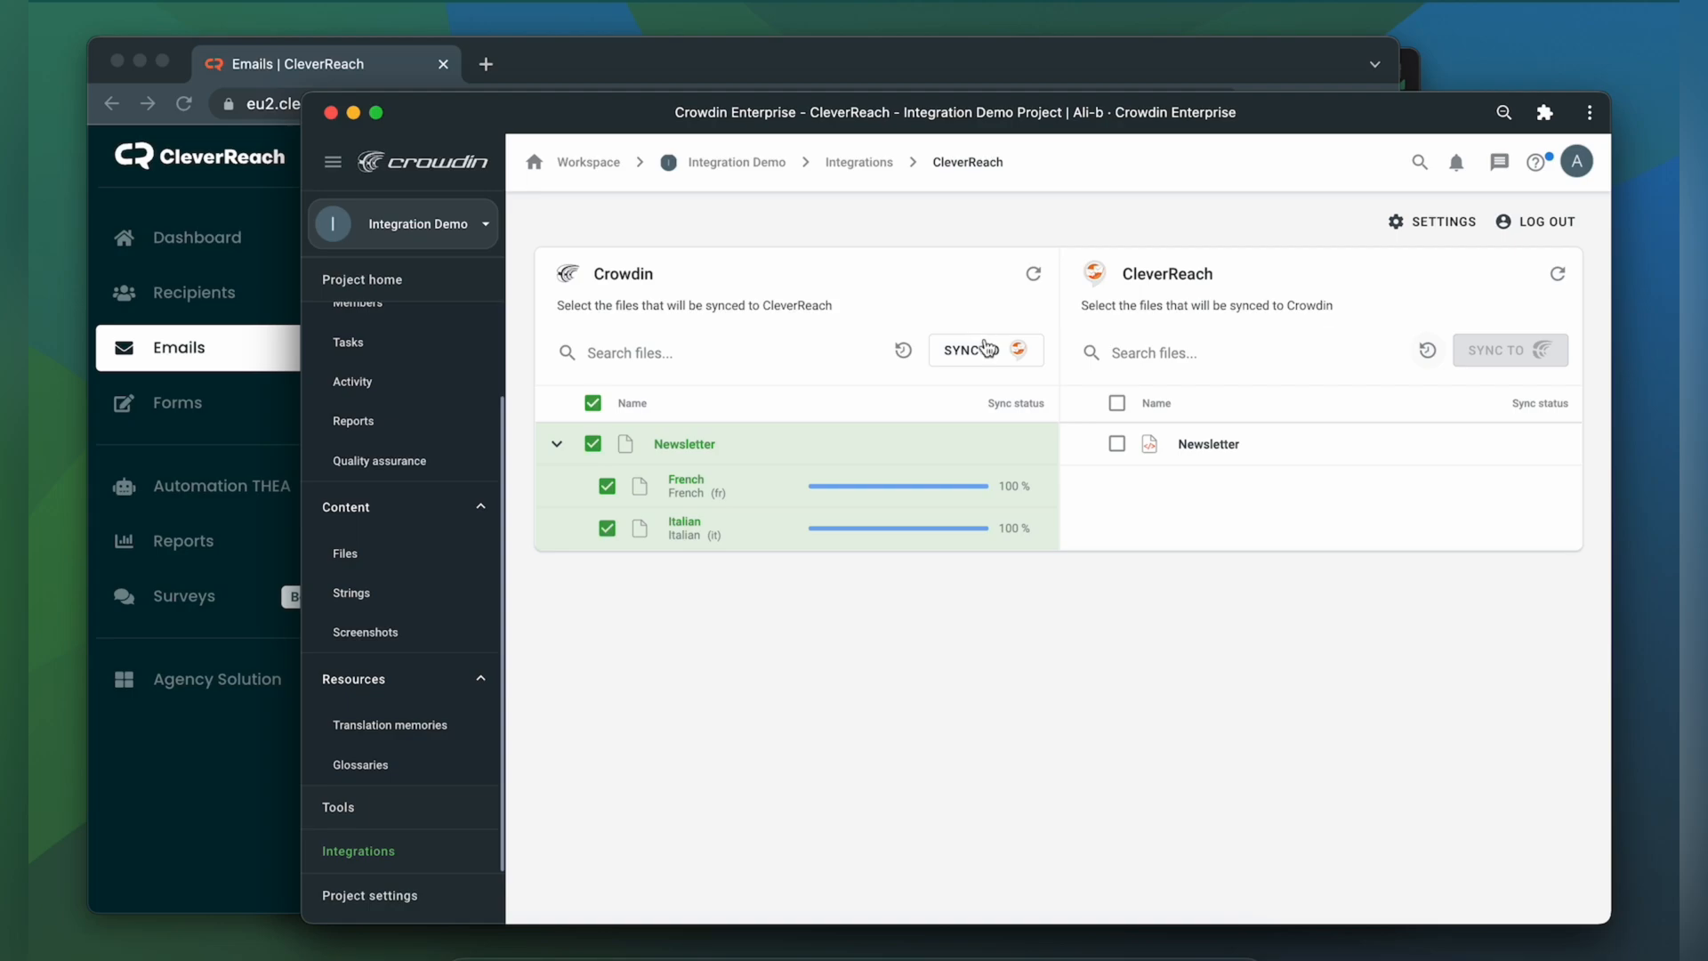
{"action": "mouse_move", "coordinate": [920, 461]}
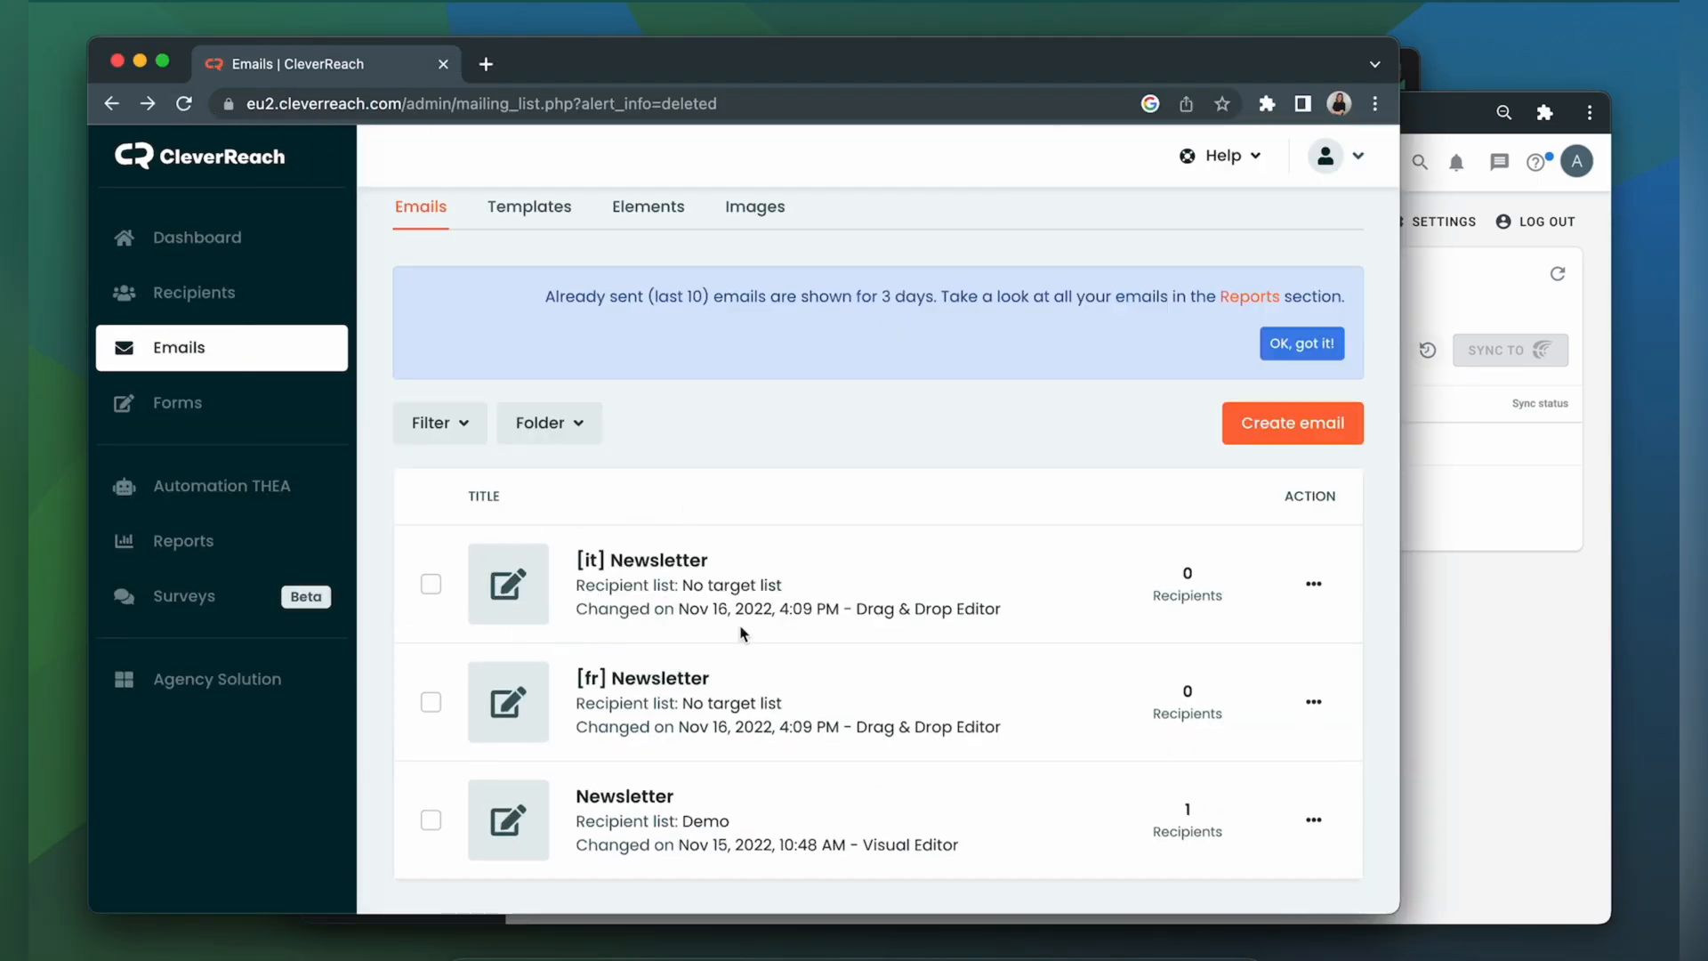
{"action": "mouse_move", "coordinate": [831, 588]}
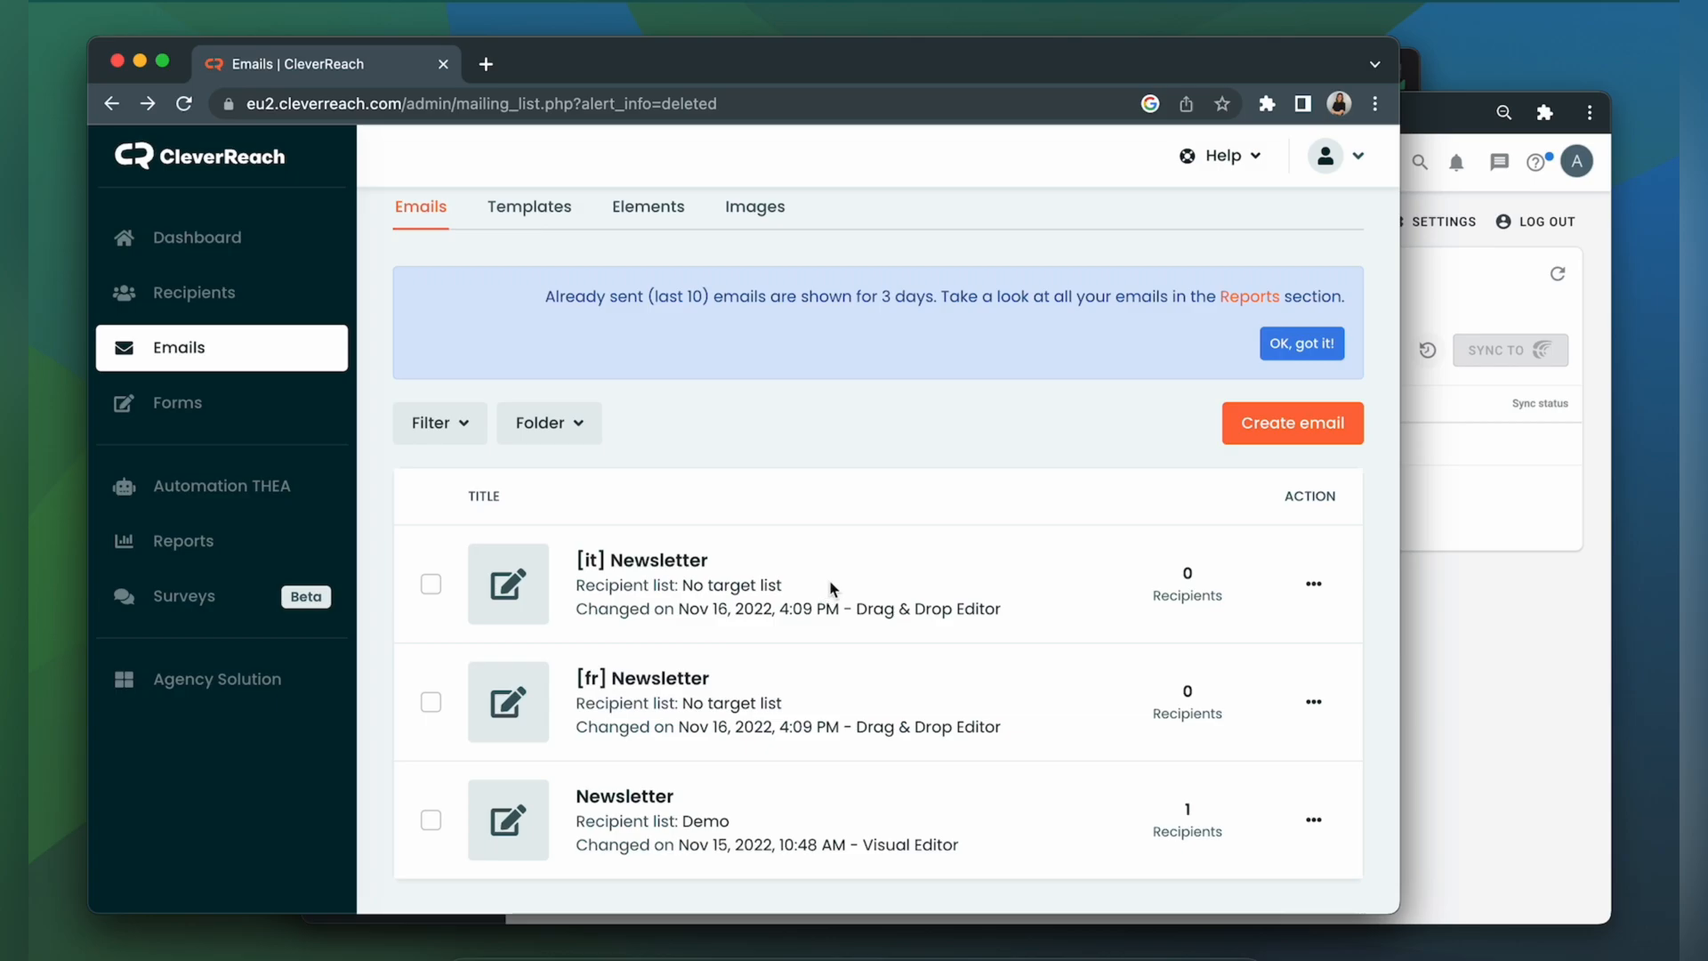
- Preview the [it] Newsletter email and scroll through its translated content
{"action": "left_click", "coordinate": [1313, 584]}
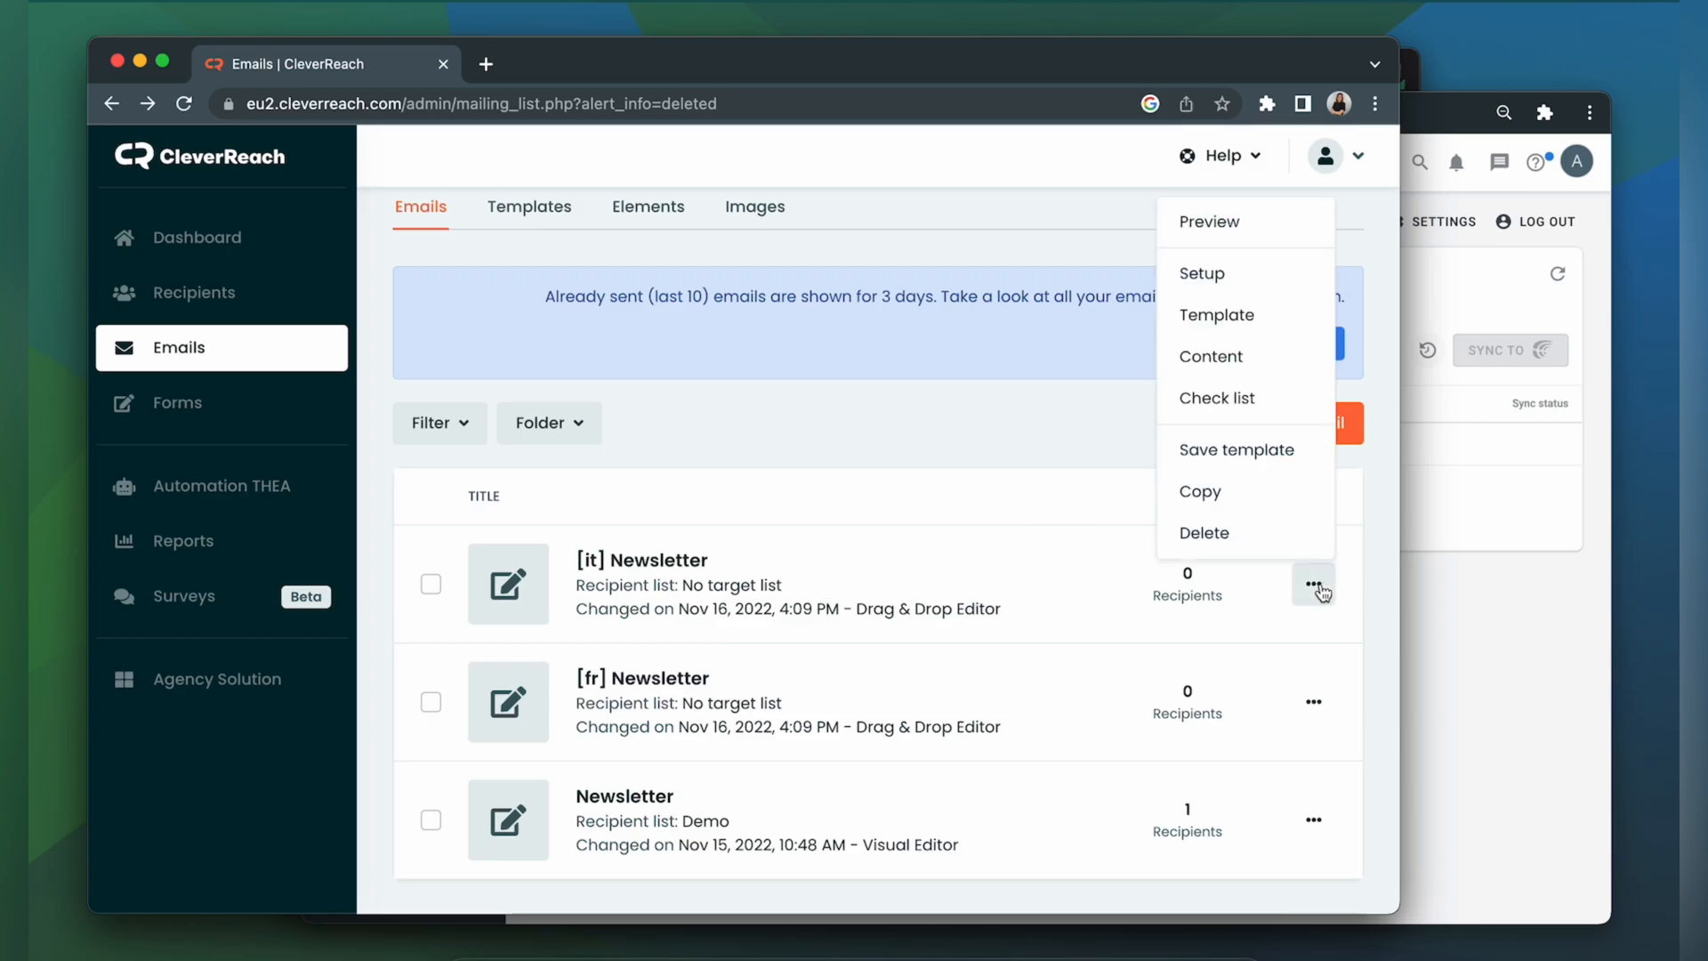
{"action": "left_click", "coordinate": [1209, 222]}
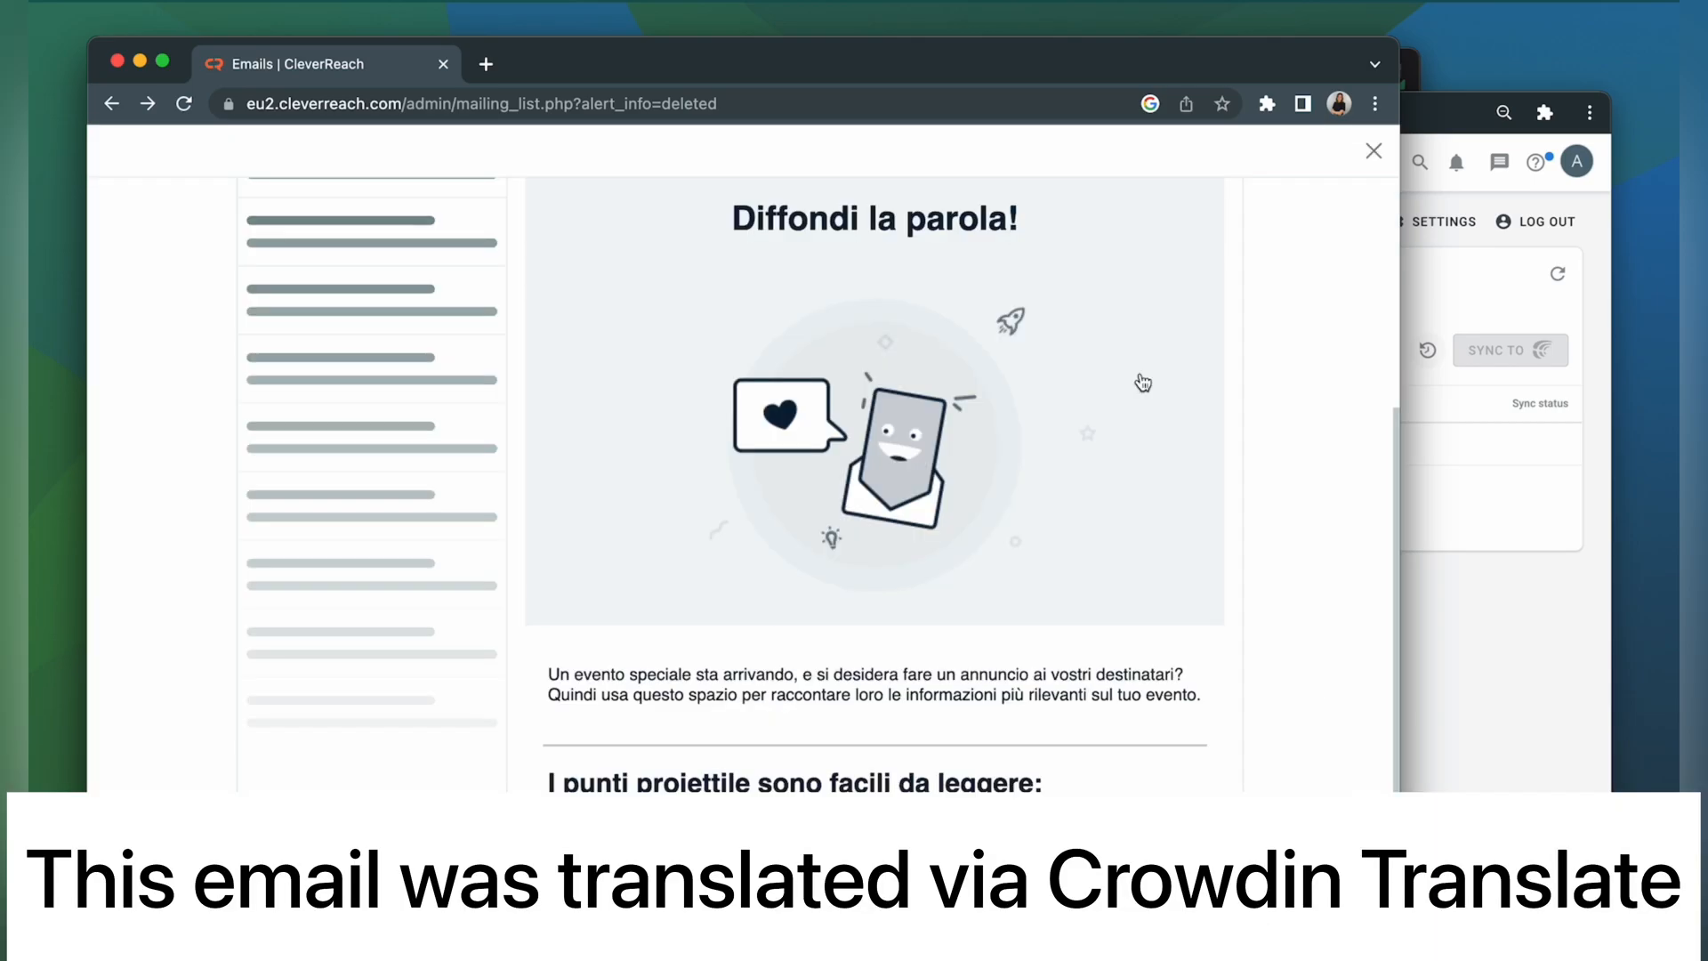
{"action": "scroll", "scroll_direction": "down", "scroll_amount": 3}
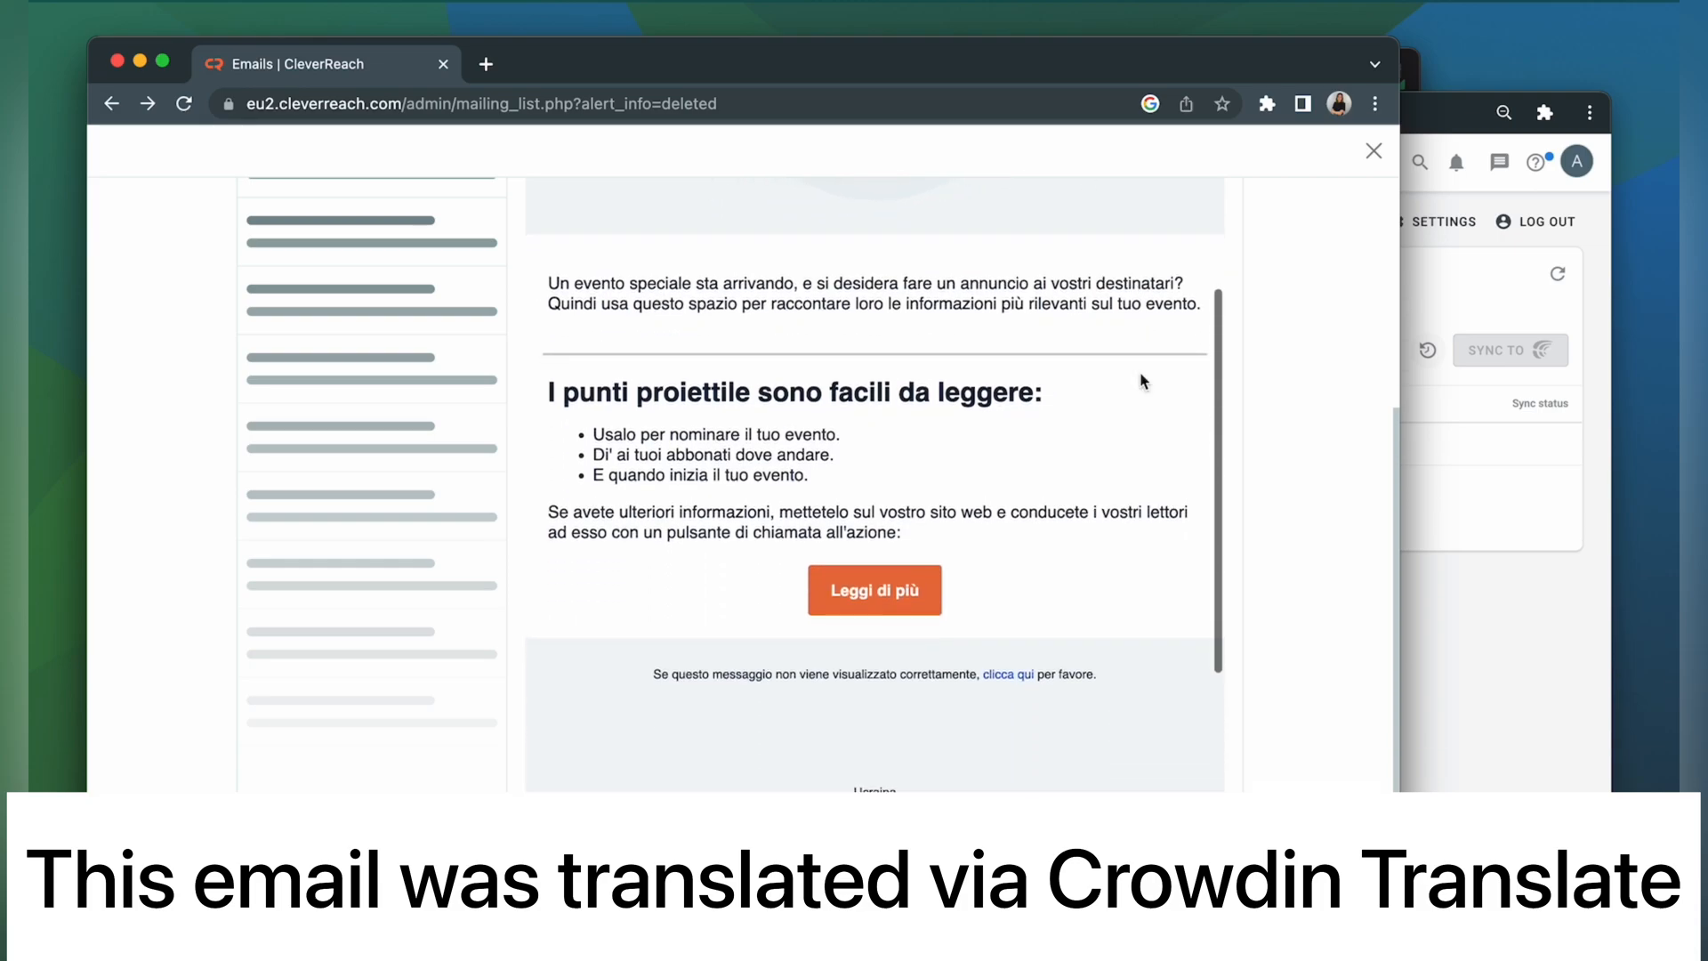